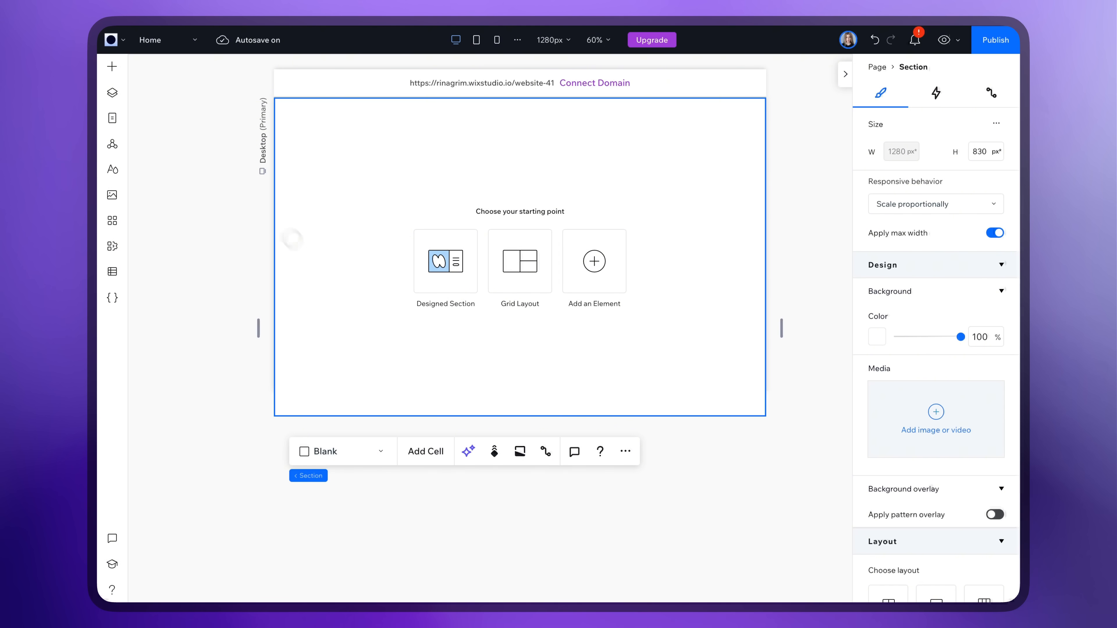
Step: Add a full-width image to the section and swap the desert scene for a dark portrait
left_click(111, 67)
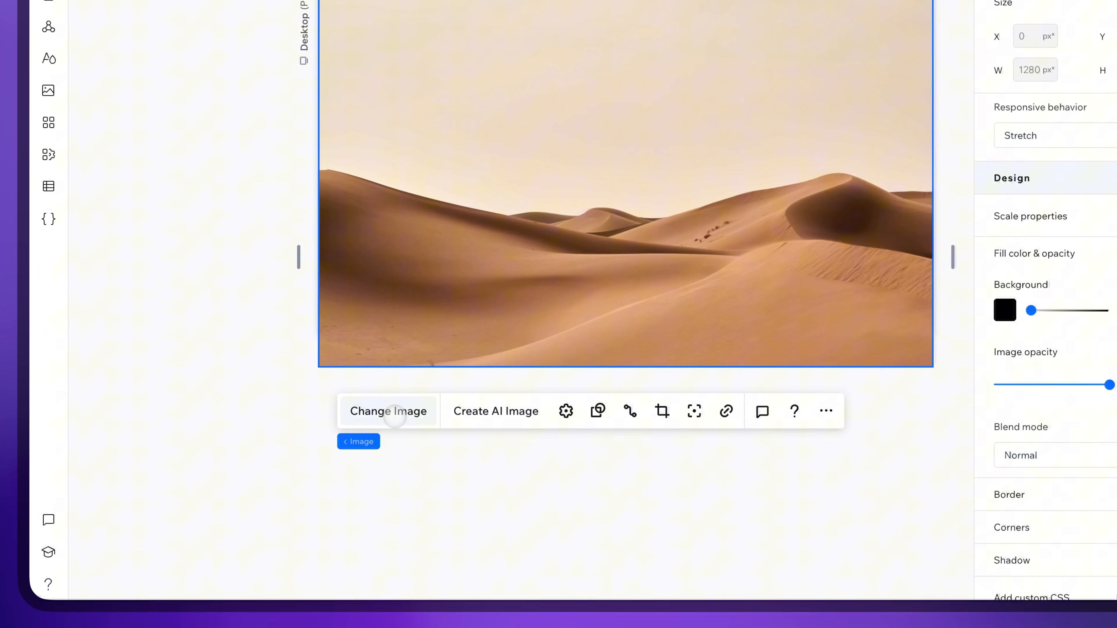
left_click(388, 412)
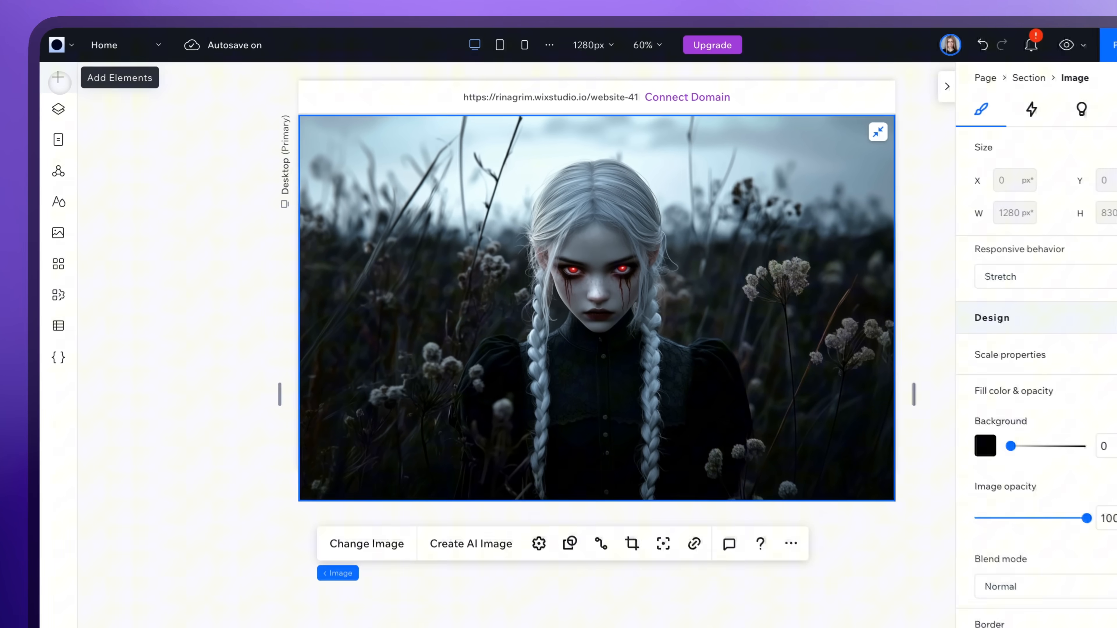
Step: Drop a Container from Quick Add onto the image and stretch it into a tall narrow bar
left_click(58, 78)
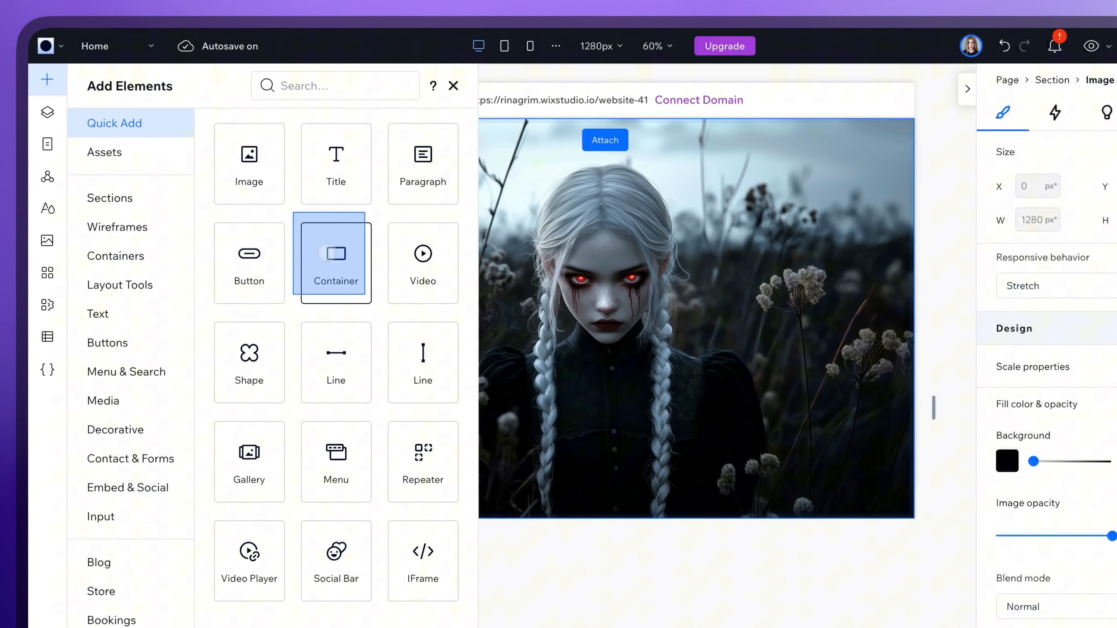
left_click(336, 262)
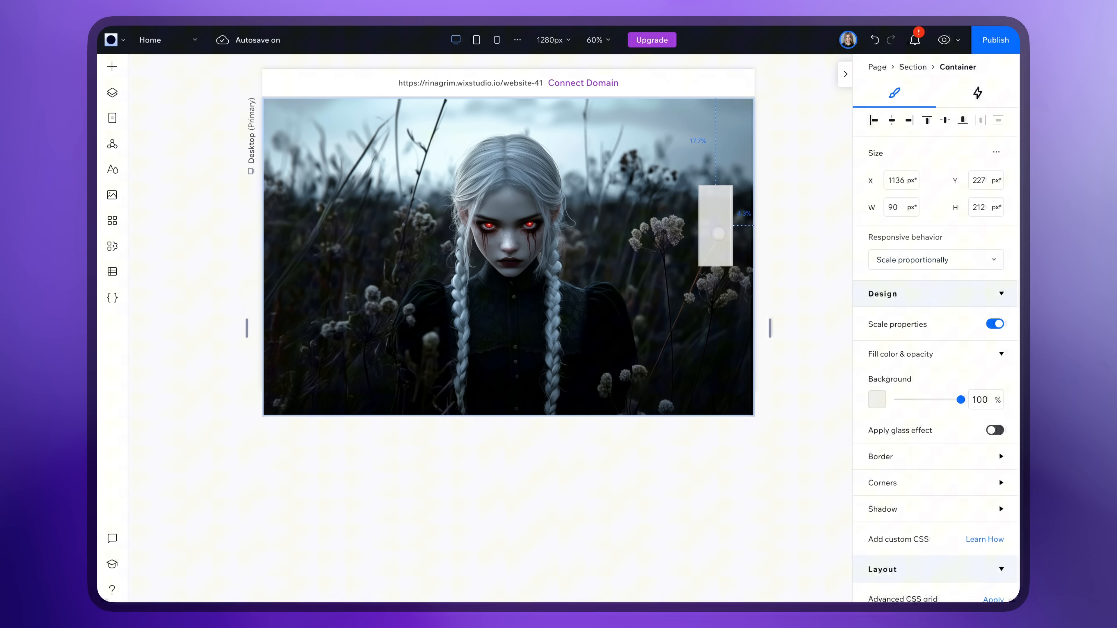
left_click_drag(716, 249, 717, 292)
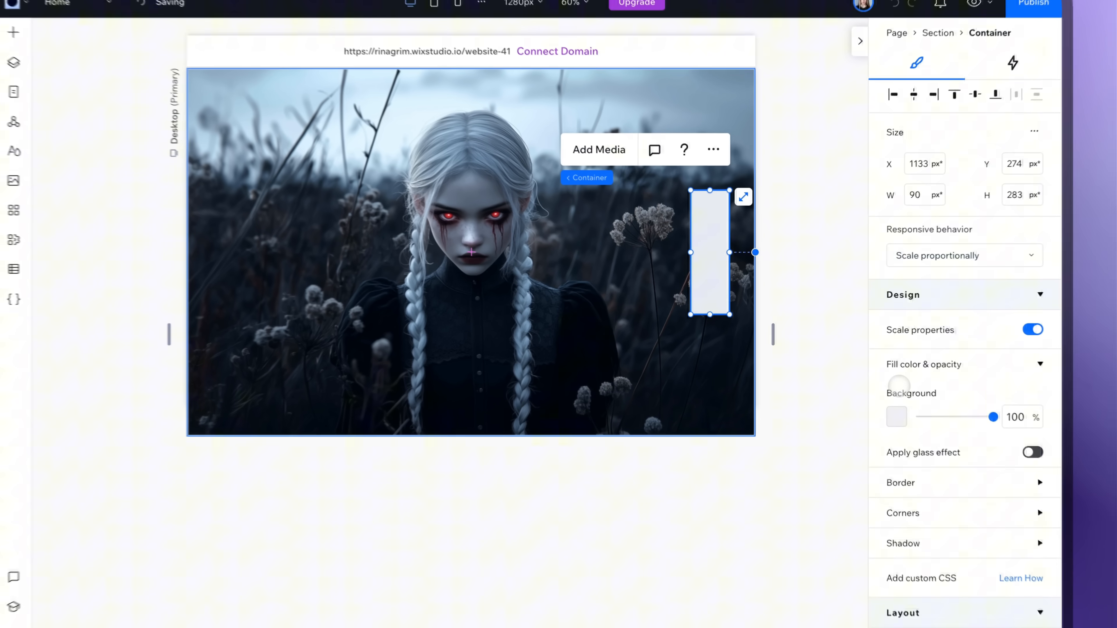
Step: Give the container a 30% frosted-glass background and a 2 px light-grey border
left_click(1032, 452)
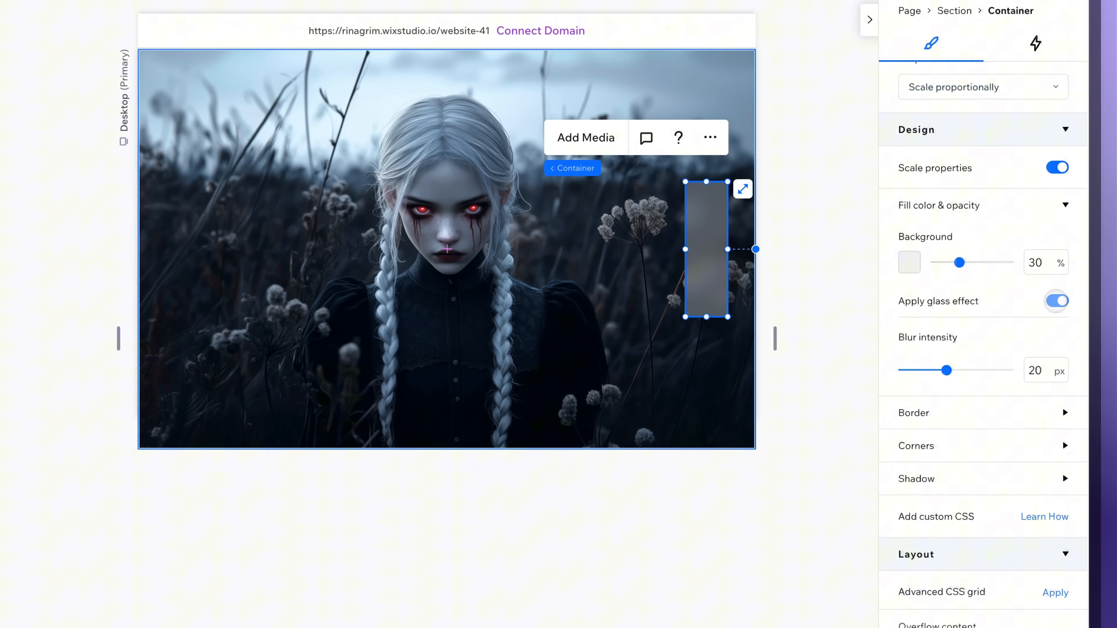
left_click_drag(960, 262, 942, 263)
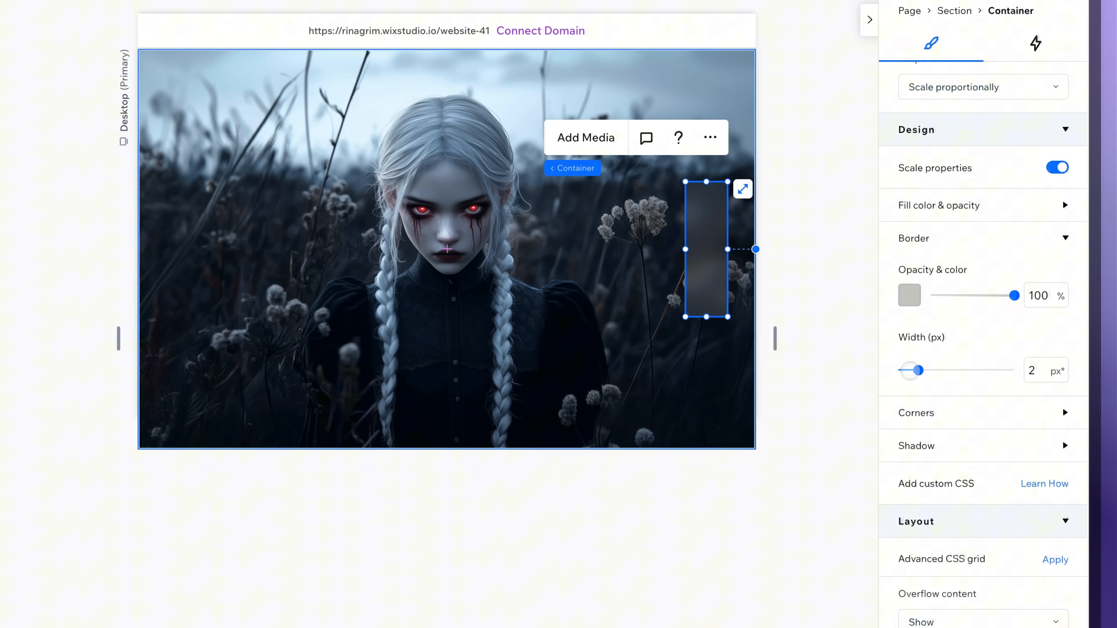
left_click(909, 295)
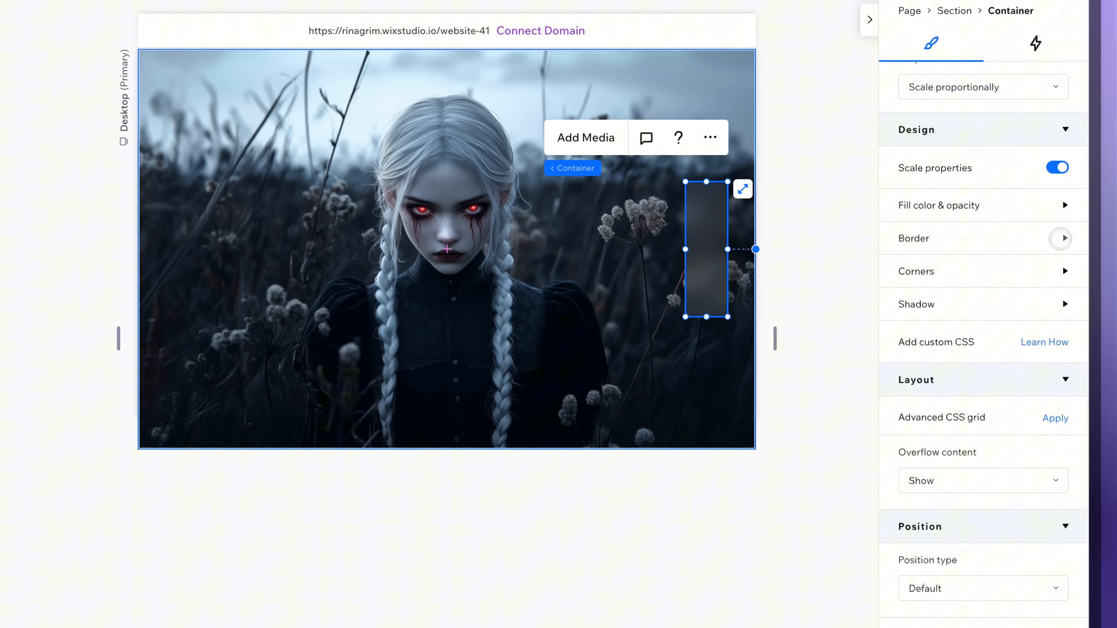
left_click(917, 271)
type("T")
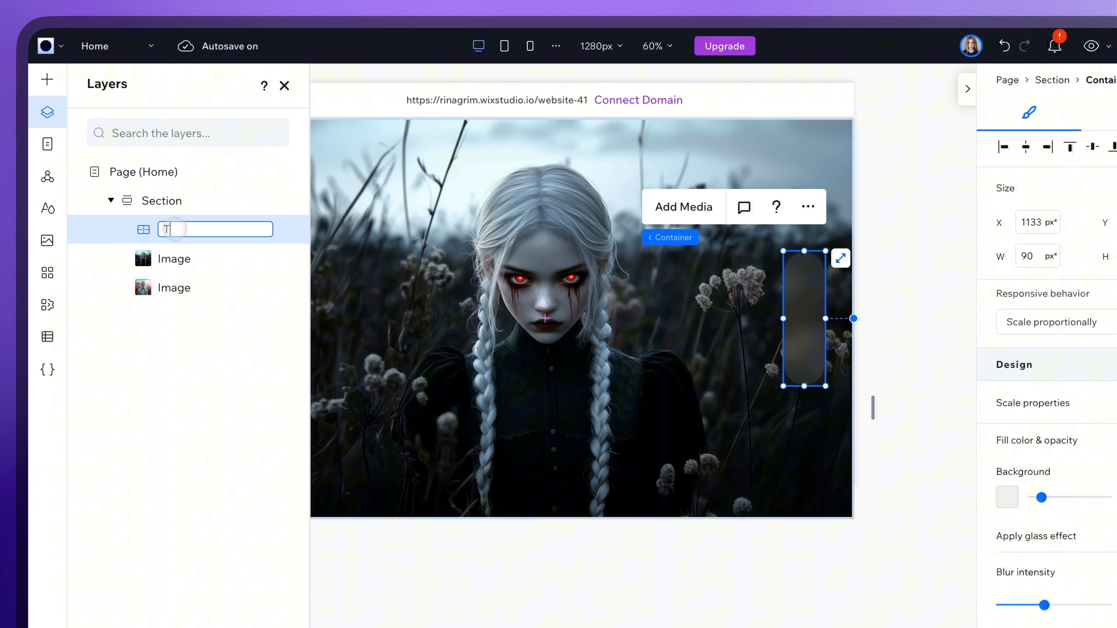
Step: Name the frosted container layer 'Toggle Switcher' and close the Layers list
type("oggle Switcher")
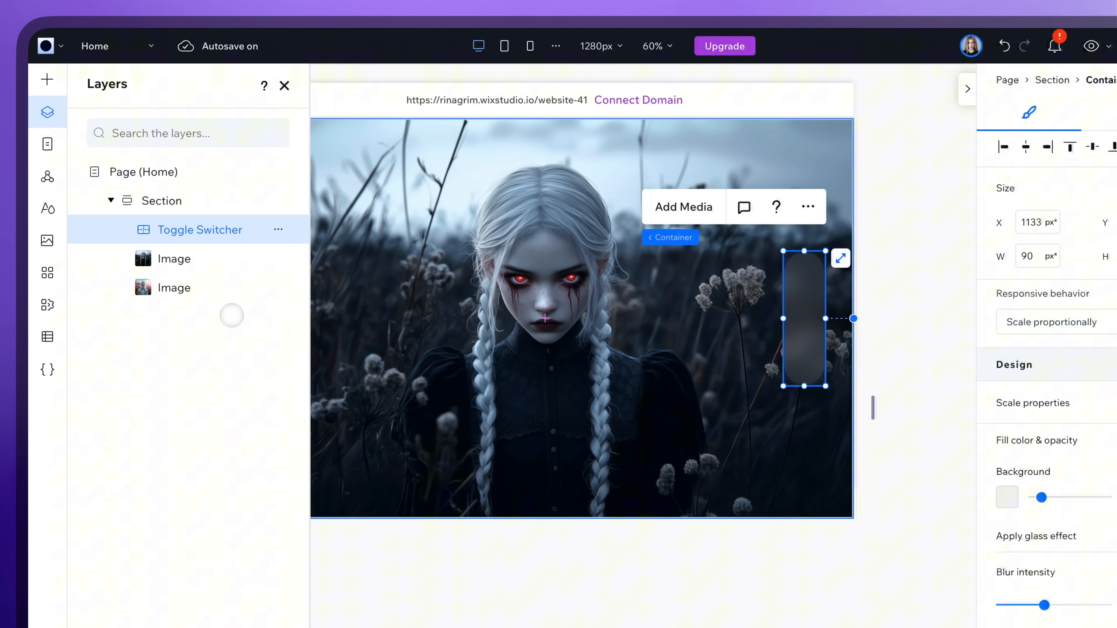
left_click(284, 86)
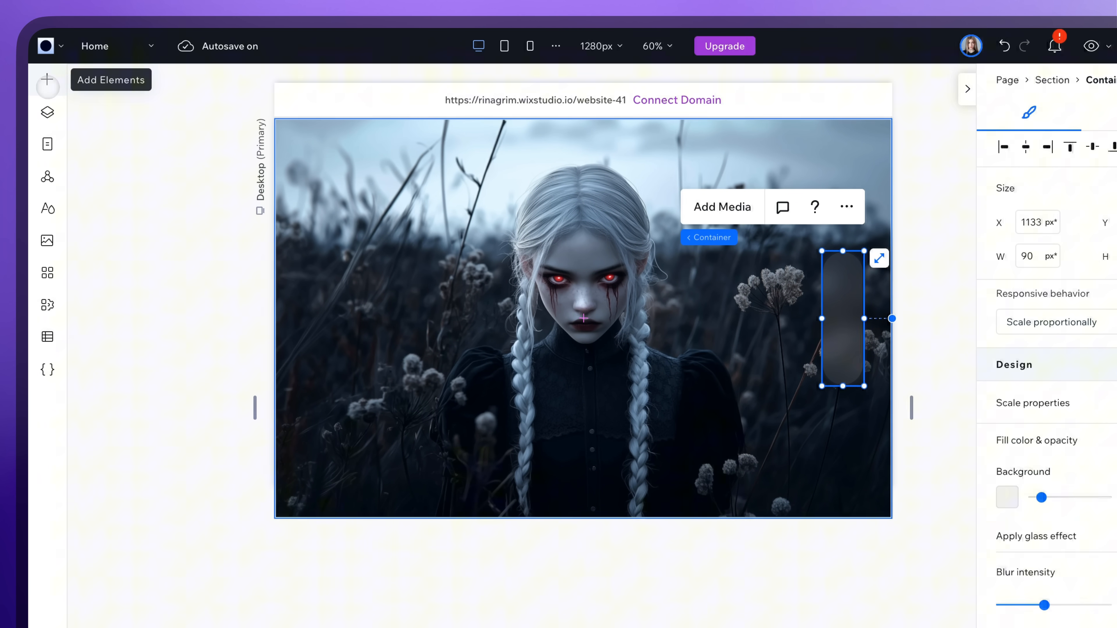
Step: Add a Basic Shape knob with a shadow at 180°, 15 px distance and 60% opacity
left_click(47, 79)
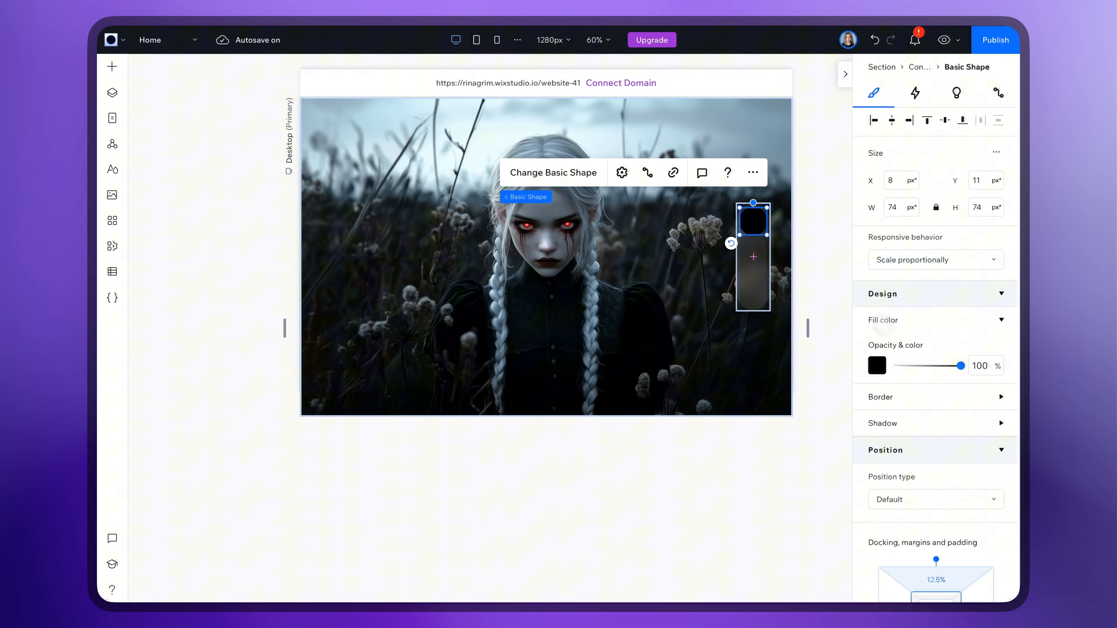
scroll("down", 3)
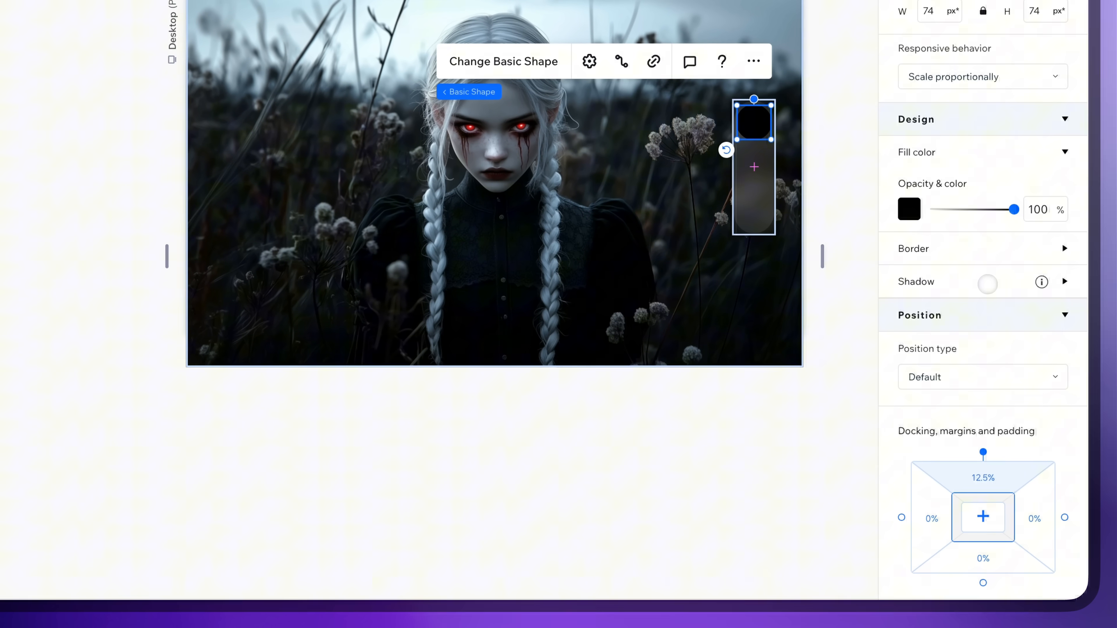
left_click(1051, 288)
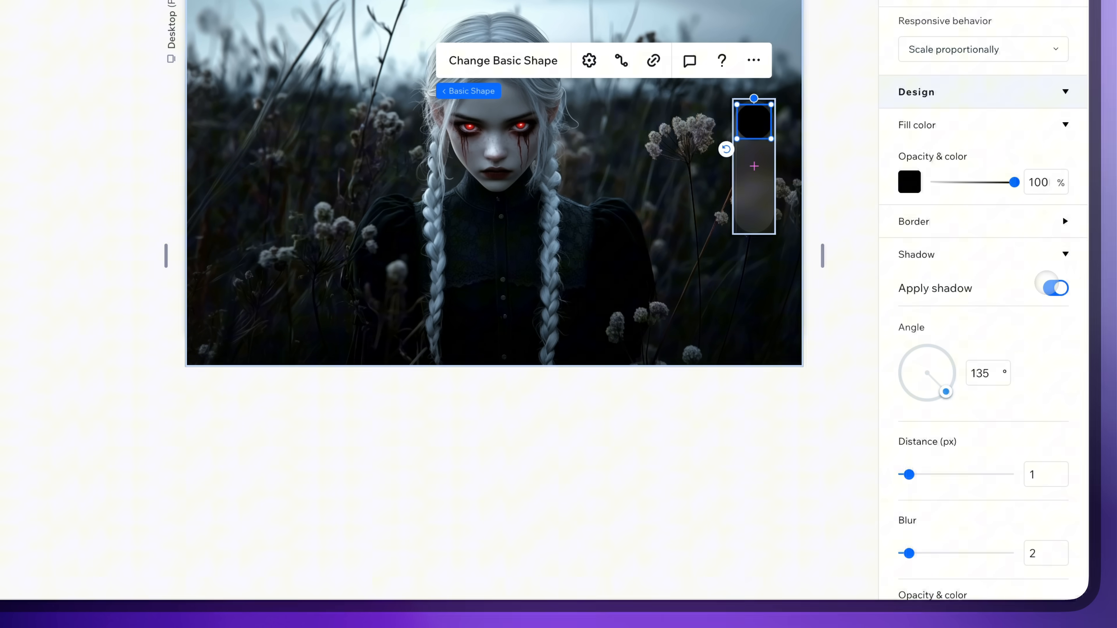
scroll("down", 3)
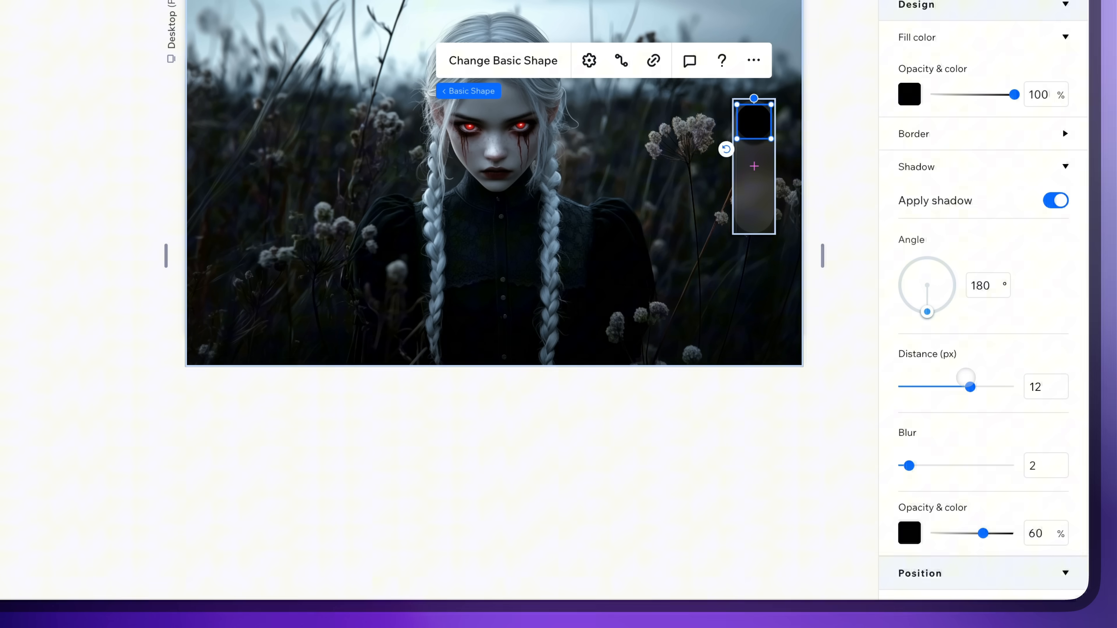
left_click_drag(967, 386, 986, 387)
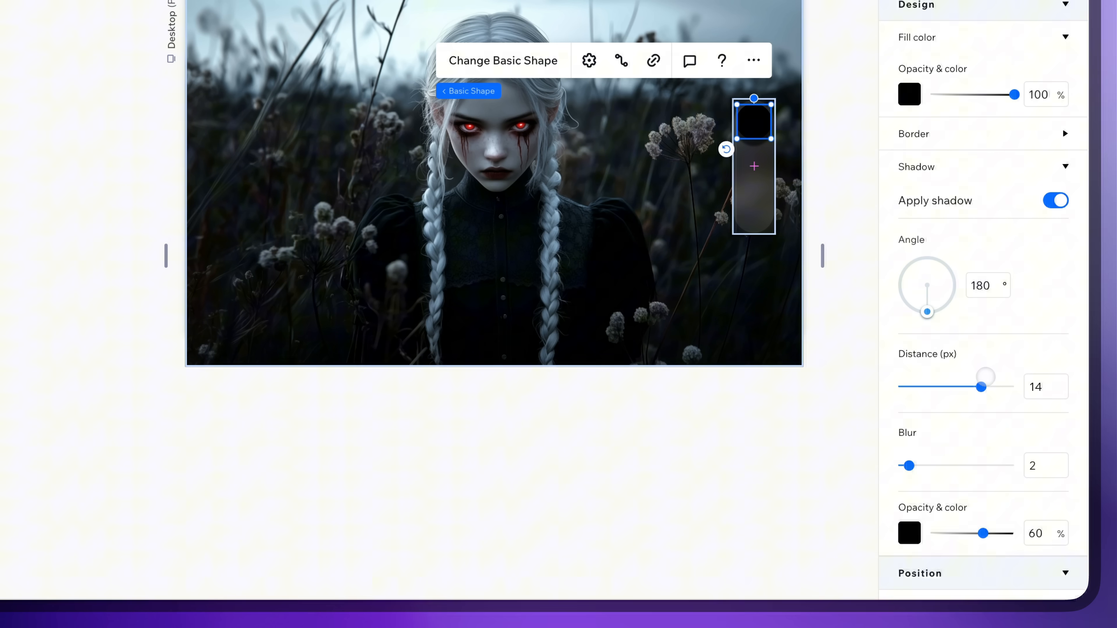
scroll("down", 3)
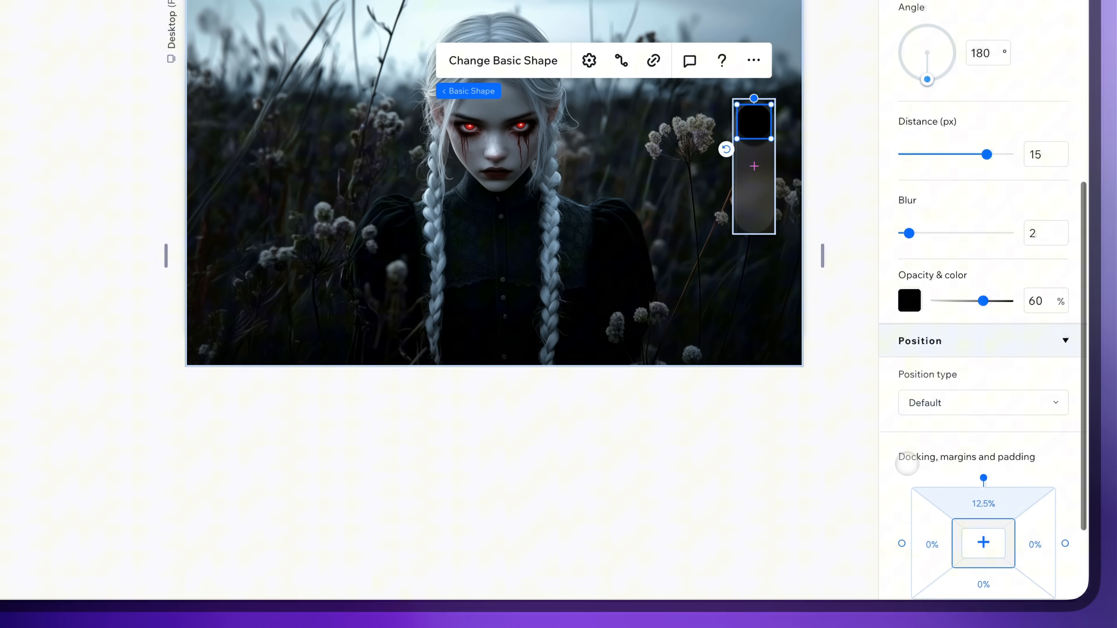
left_click(909, 300)
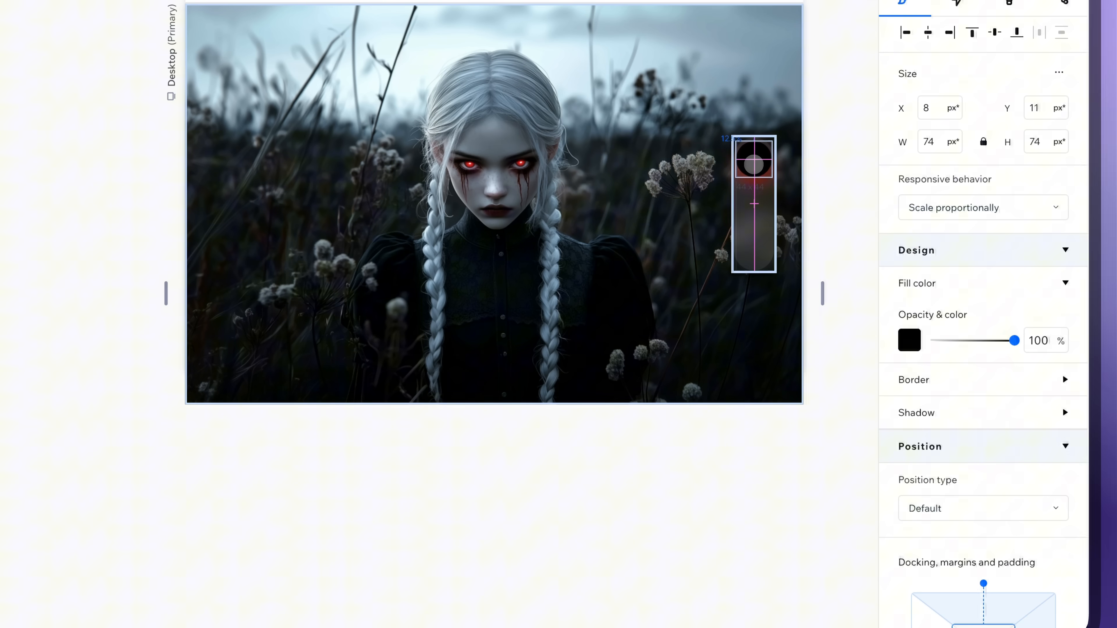
Step: Fill the knob with #FDD6D6 pale pink and give its shadow a 15 blur in dark red
left_click(909, 340)
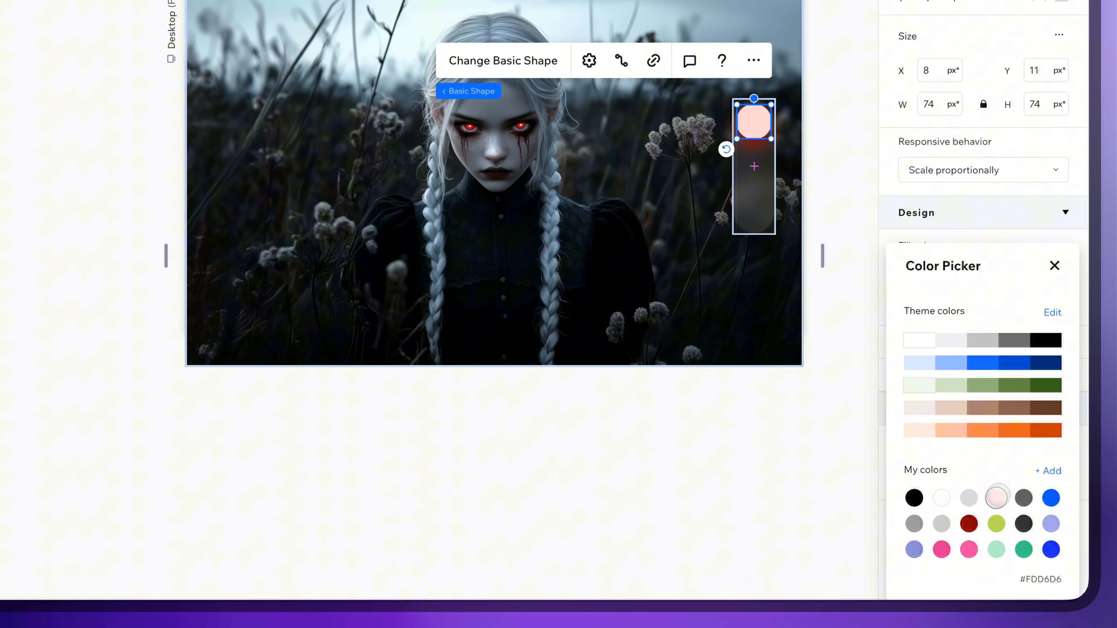
left_click(1055, 266)
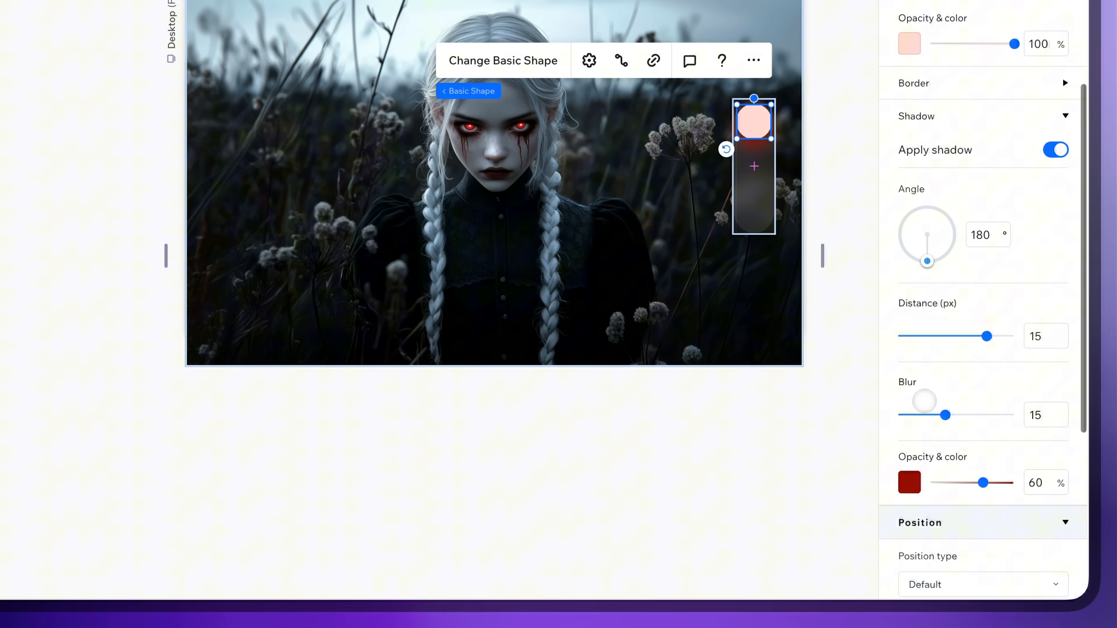
left_click(910, 483)
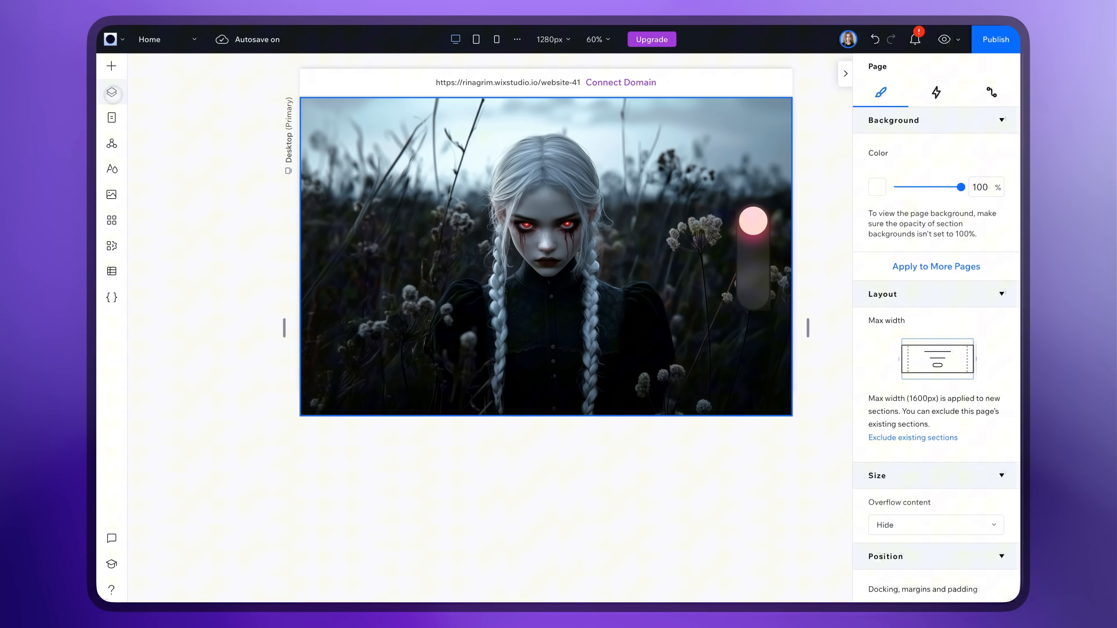
Step: Rename the inner container 'Button', expand it and name the duplicated shape 'Dark'
left_click(112, 93)
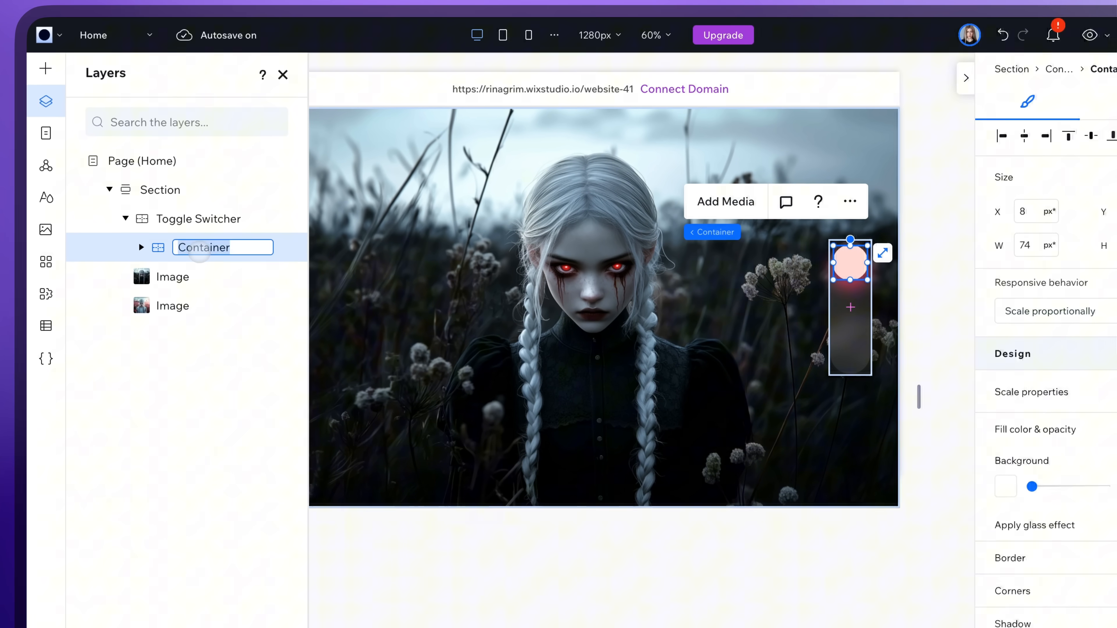
type("Button")
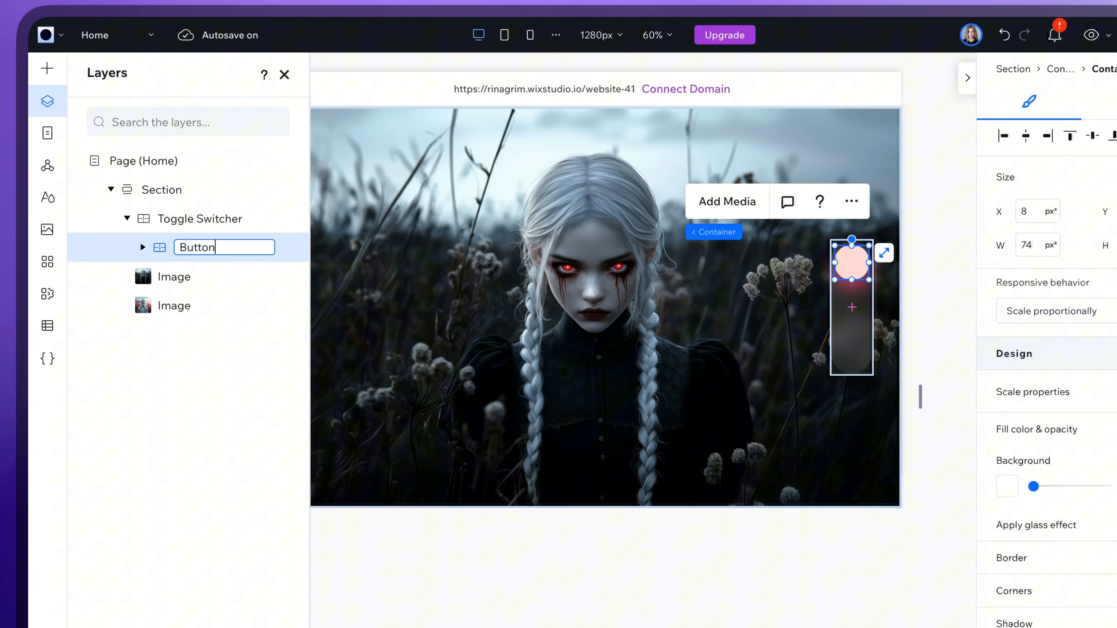
left_click(144, 247)
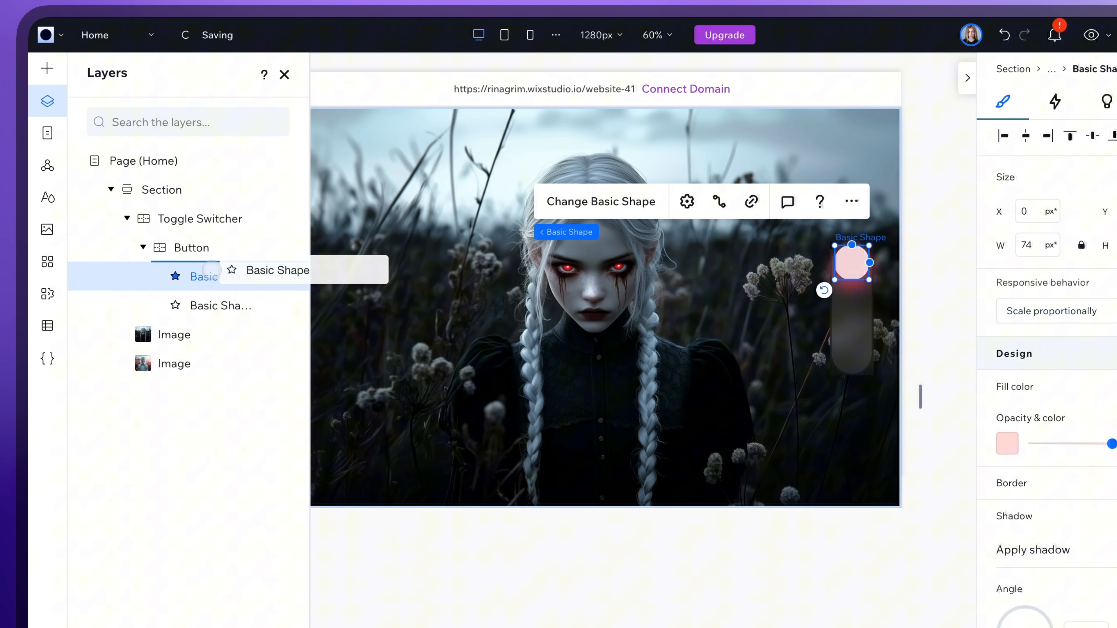
type("Dark")
left_click(212, 306)
type("Light")
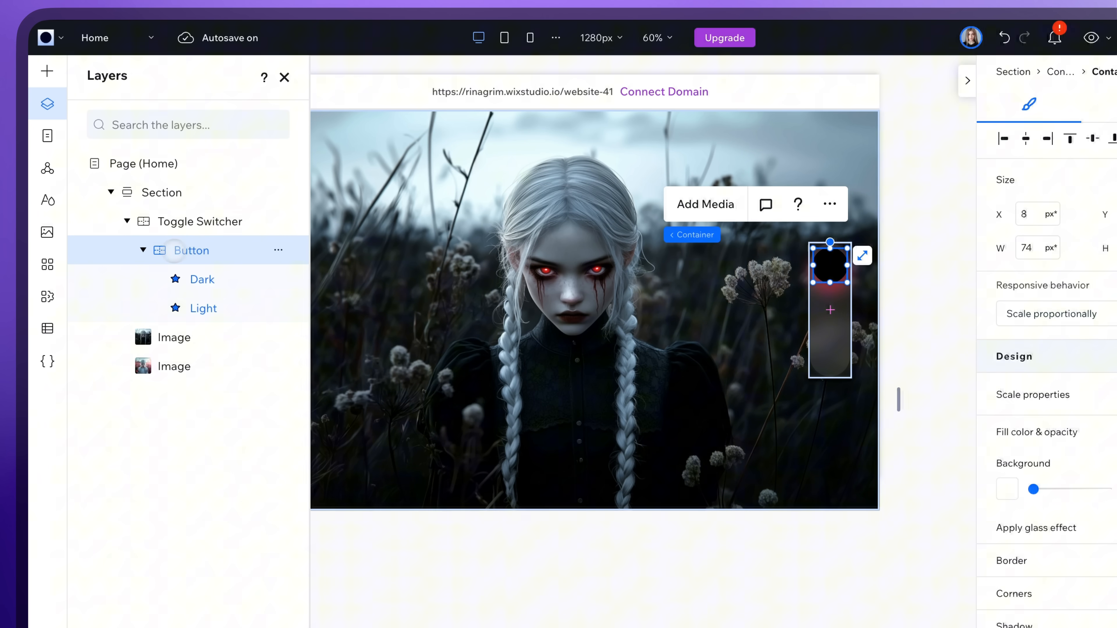
Step: Add a Toggle On/Off click animation moving the Button 250% at a 180° angle
left_click(1042, 24)
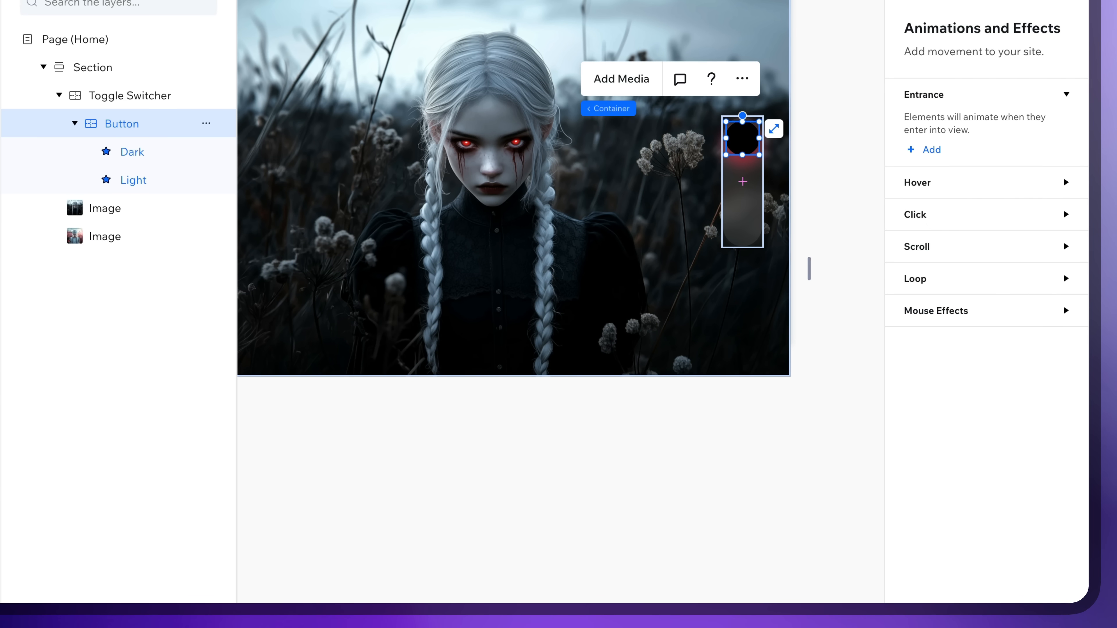
left_click(915, 215)
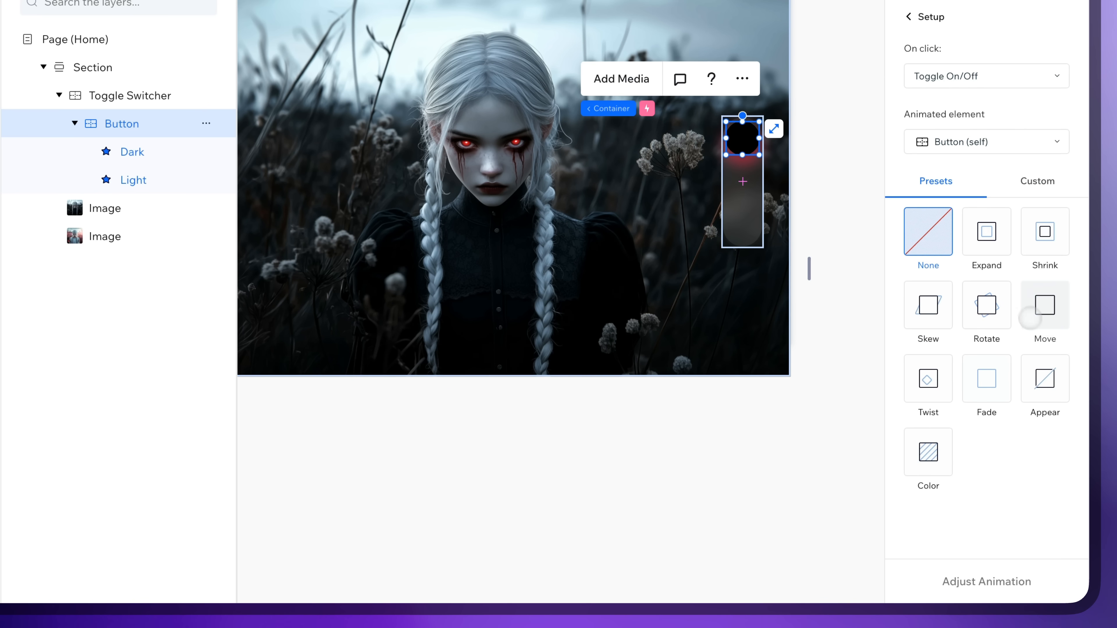
left_click(1044, 305)
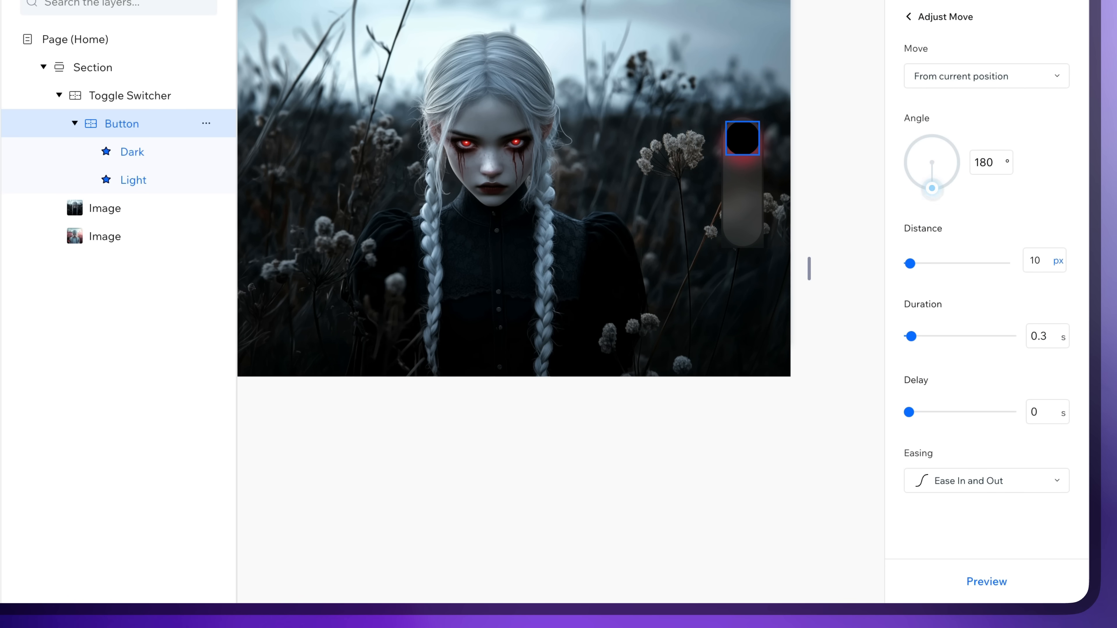
left_click(1058, 260)
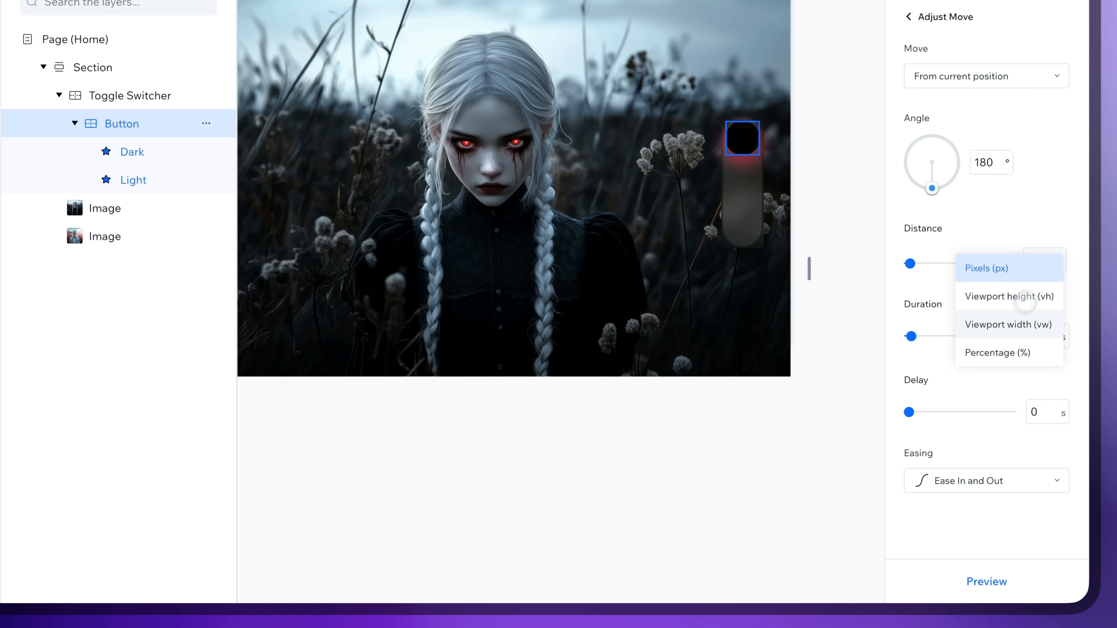
left_click(999, 352)
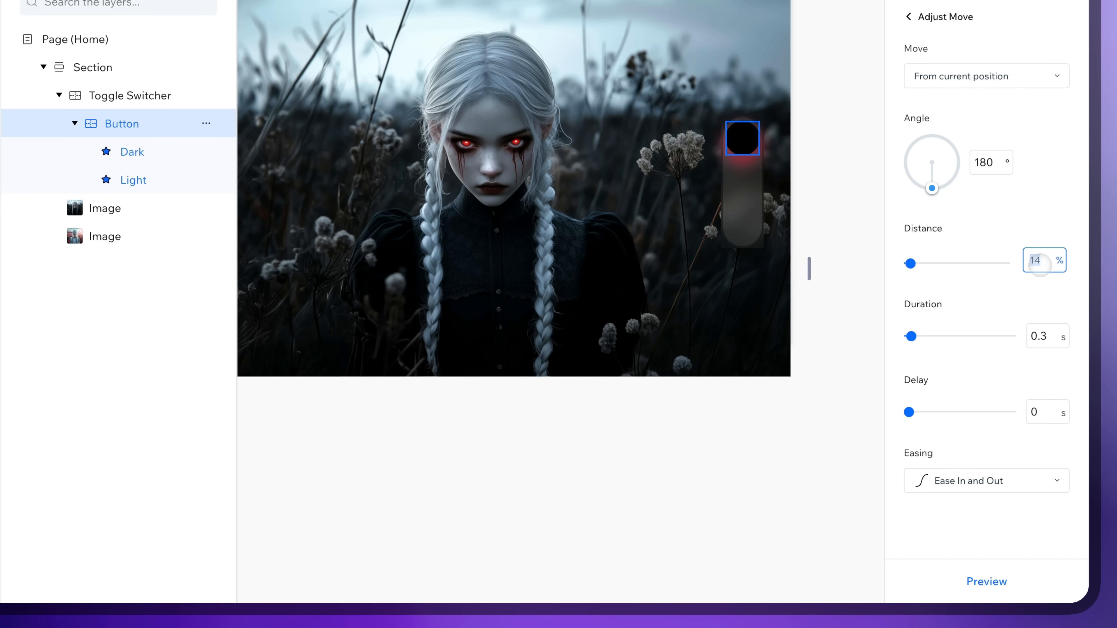
left_click_drag(910, 263, 936, 263)
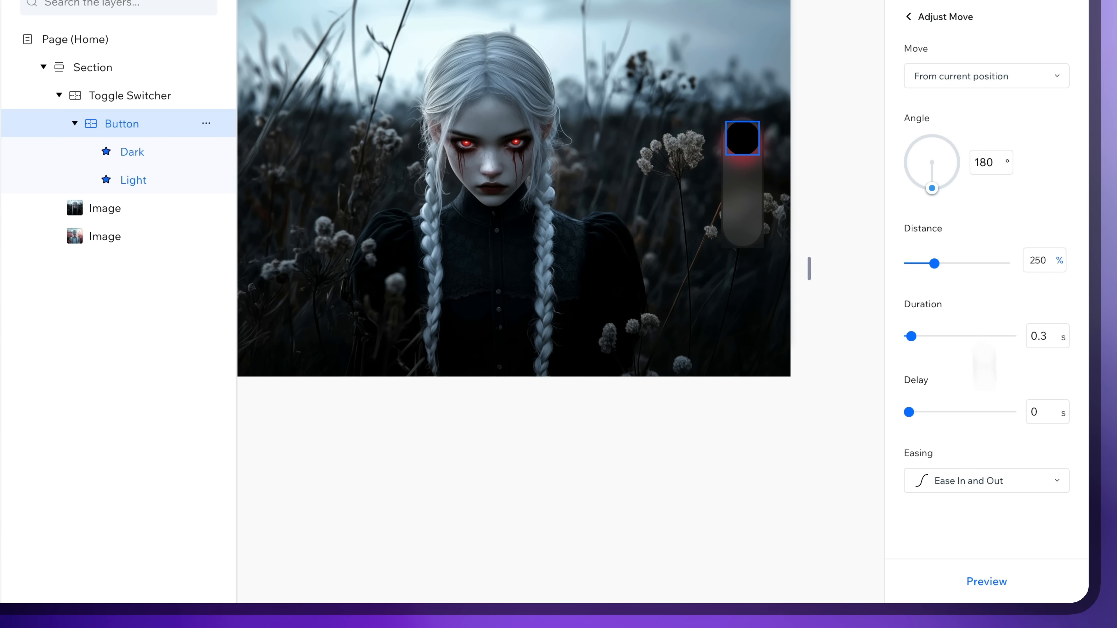
left_click(909, 16)
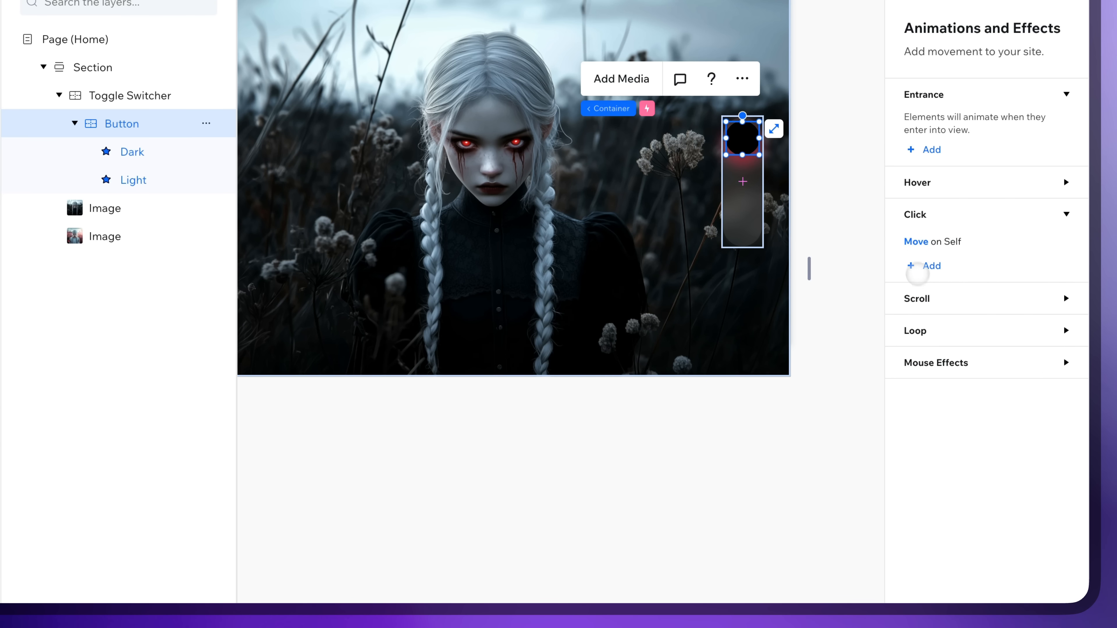
Step: Add a second click animation fading in the Dark shape over 0.8 seconds
left_click(930, 266)
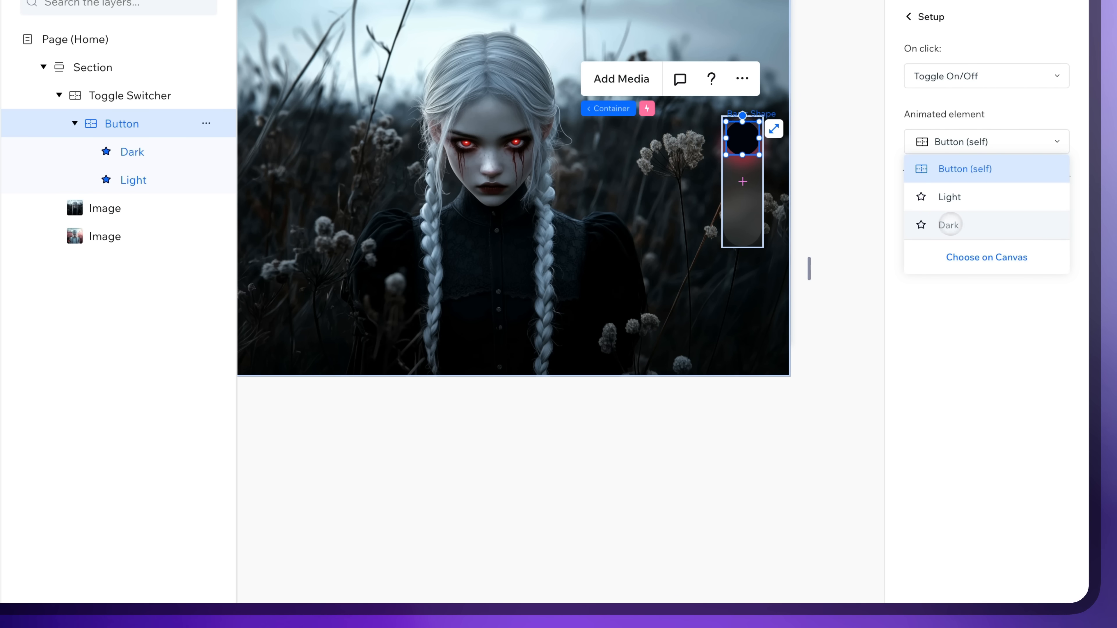
left_click(949, 225)
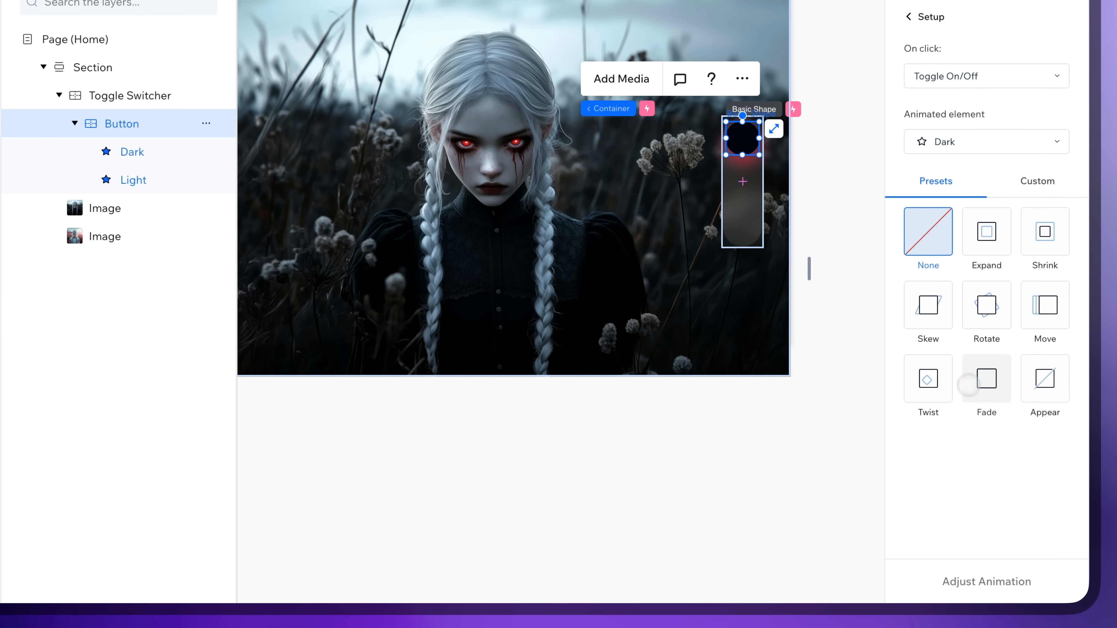
left_click(986, 379)
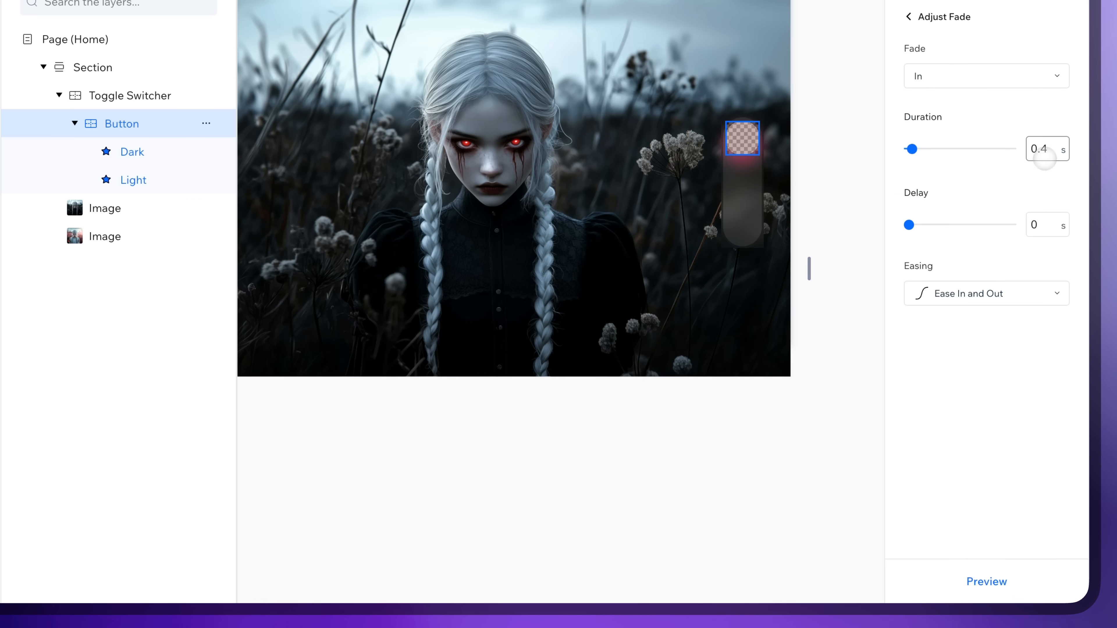
type("0.8")
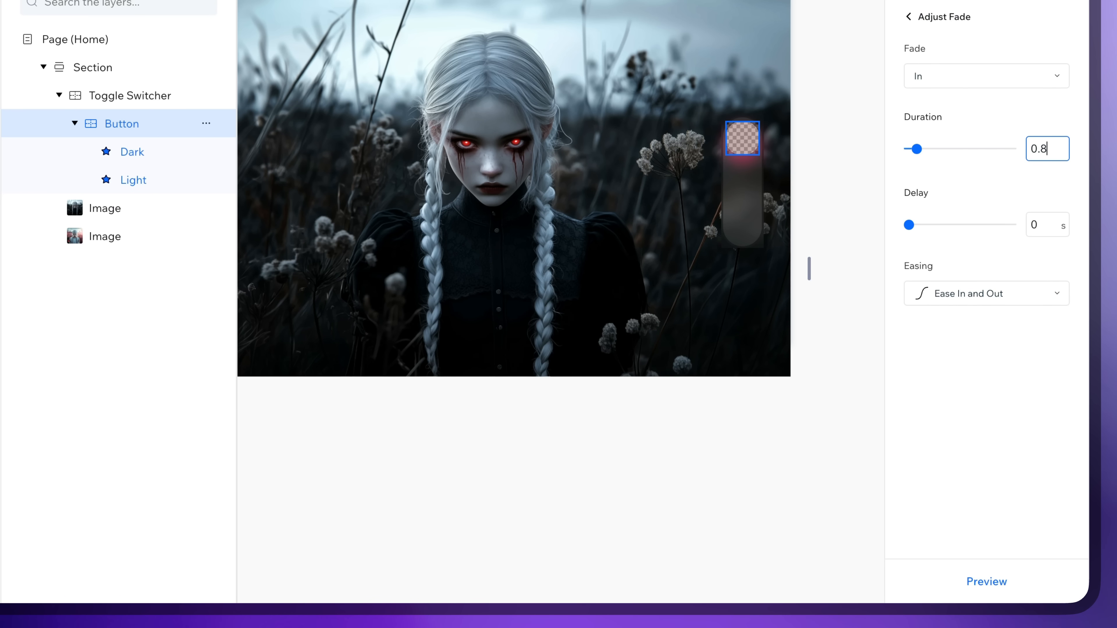
left_click(908, 16)
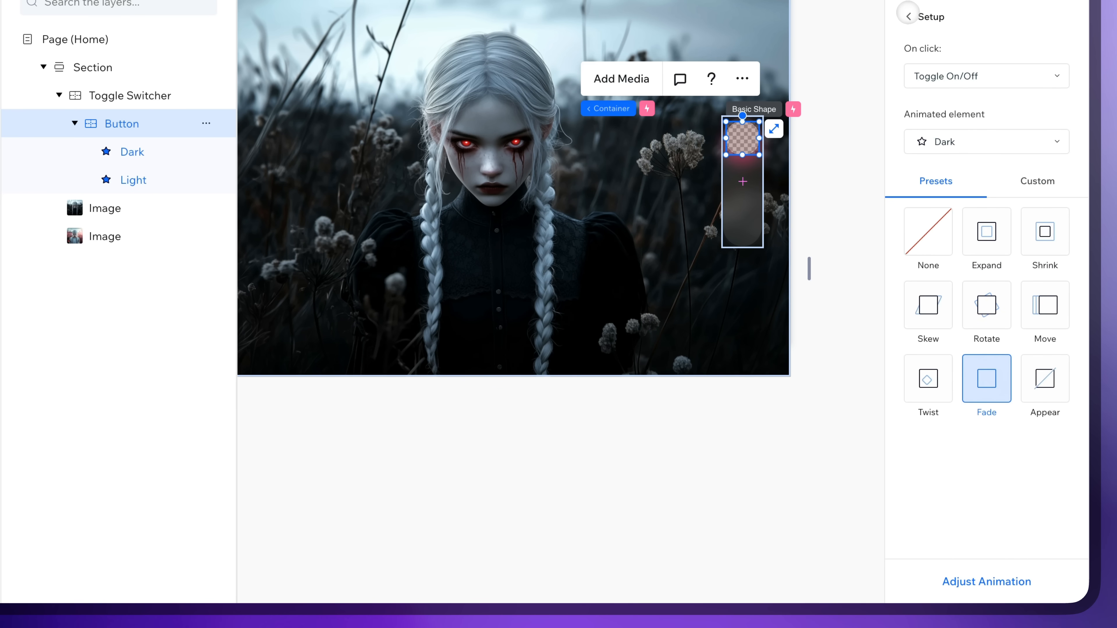
left_click(907, 16)
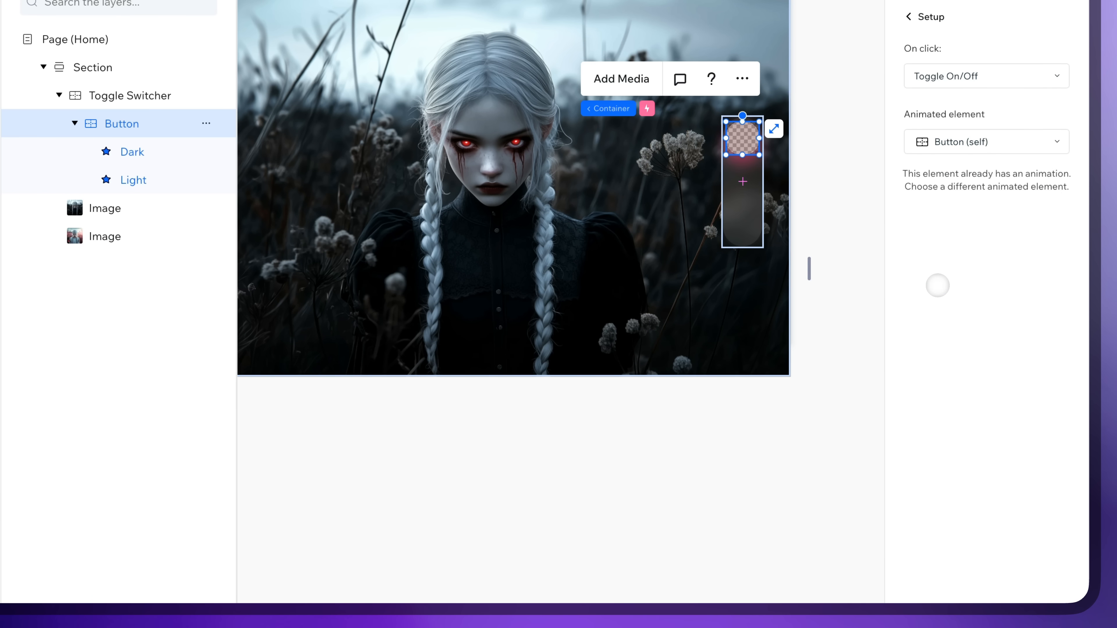
Step: Add a third click animation fading the Light shape out over 0.8 seconds
left_click(985, 141)
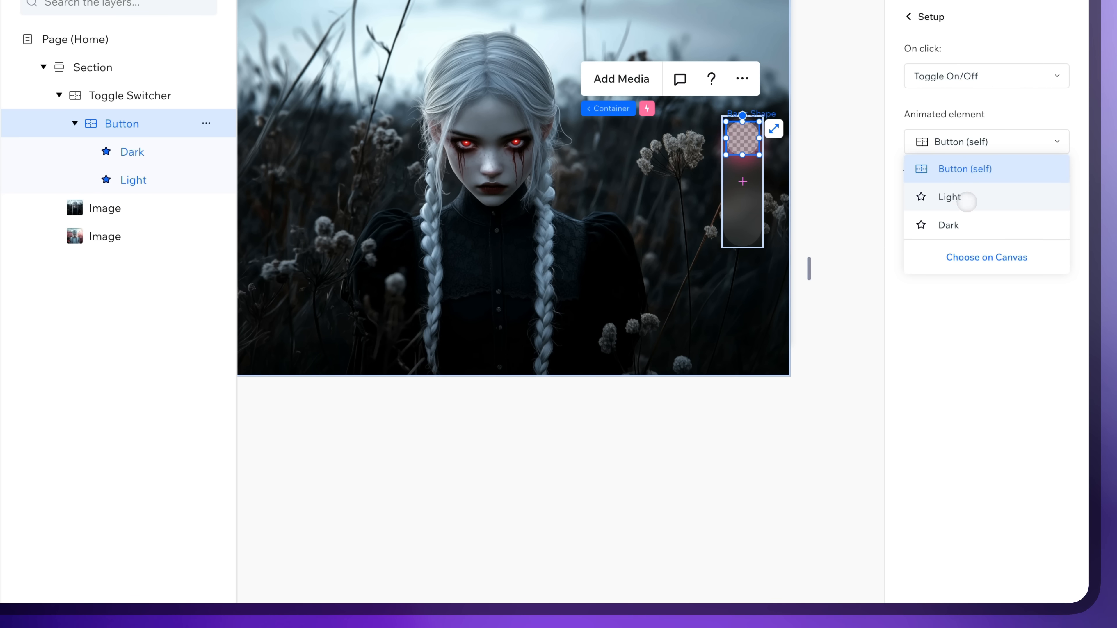
left_click(948, 197)
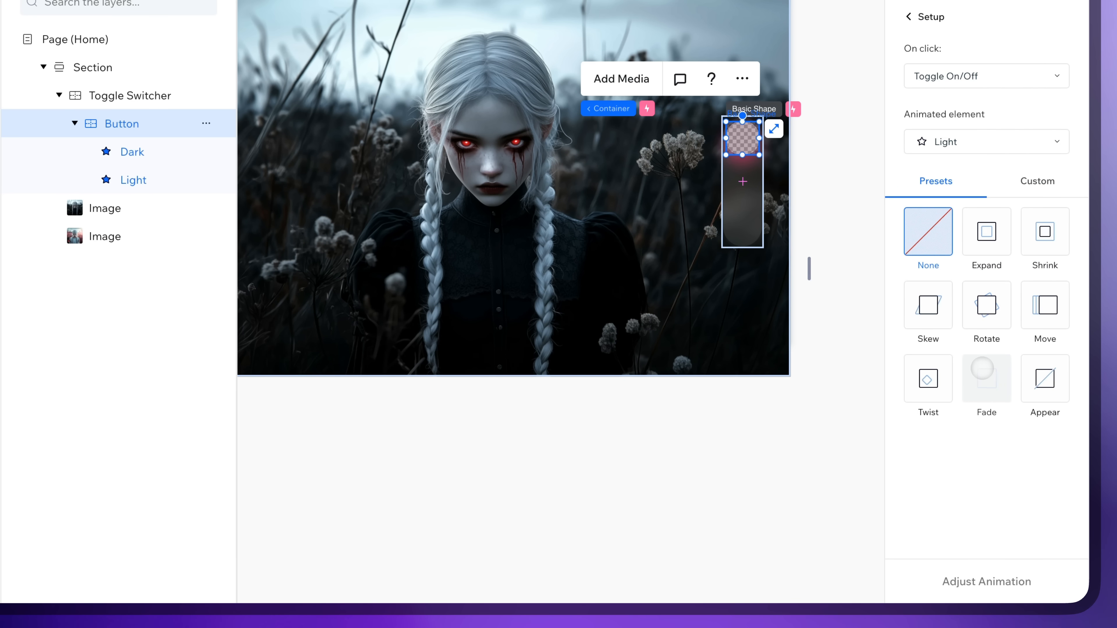
left_click(987, 380)
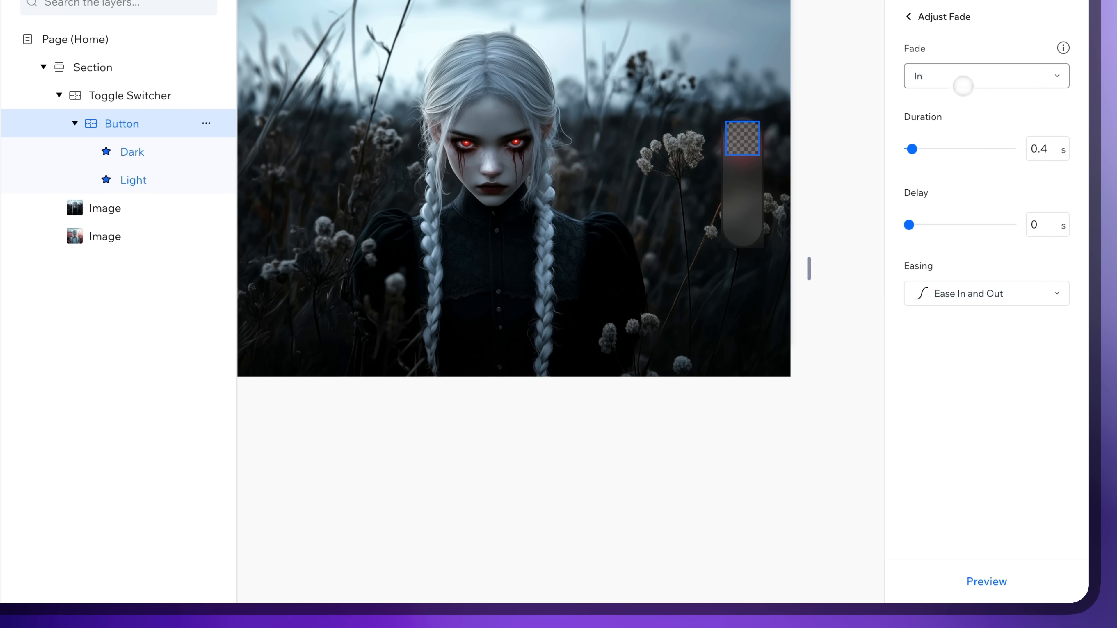
left_click(986, 76)
type("0.8")
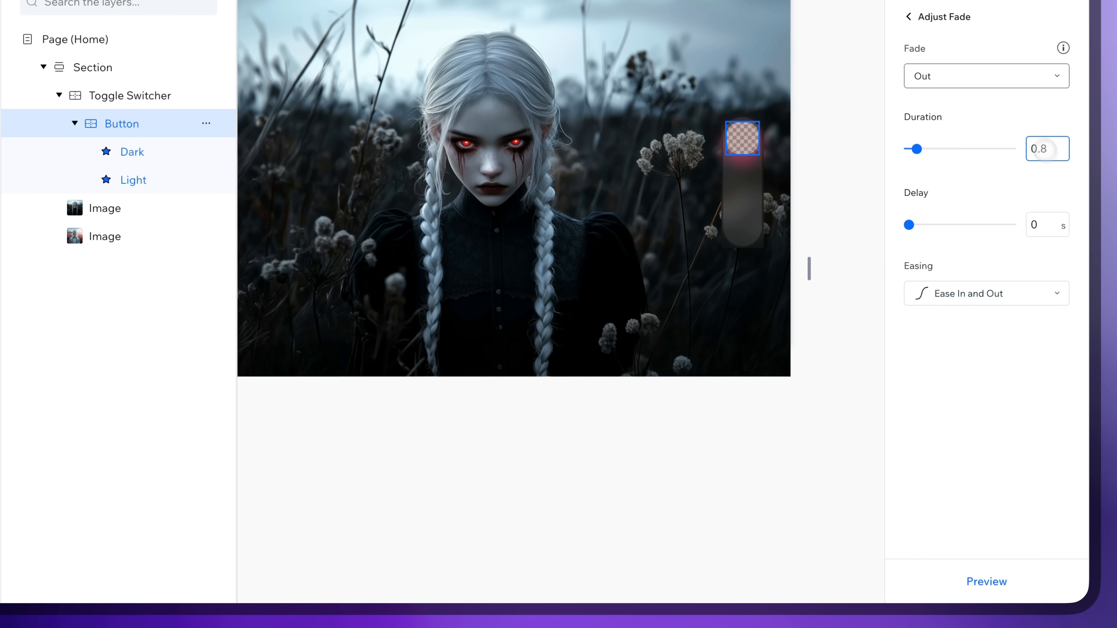
left_click(909, 16)
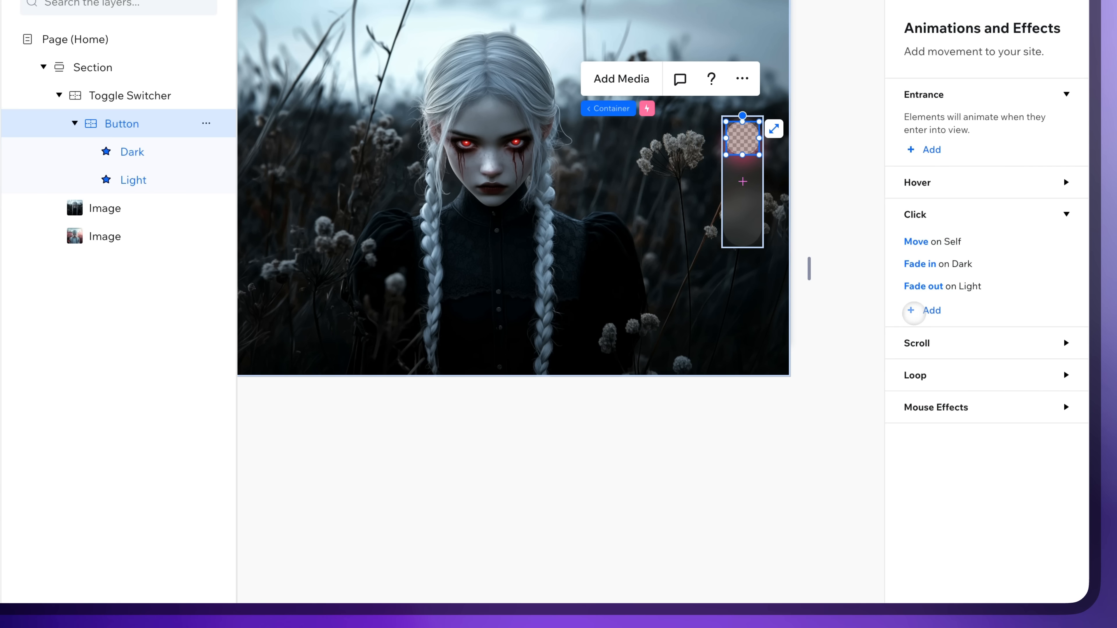
Step: Add a fourth click animation that fades the flower image in over 3 seconds
left_click(986, 141)
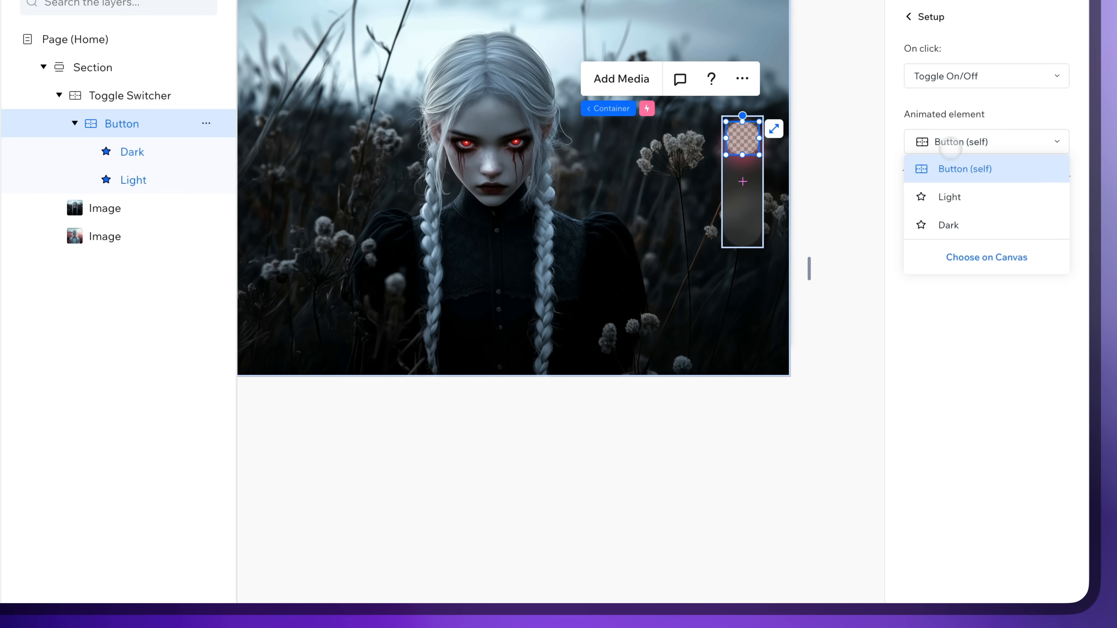
left_click(986, 257)
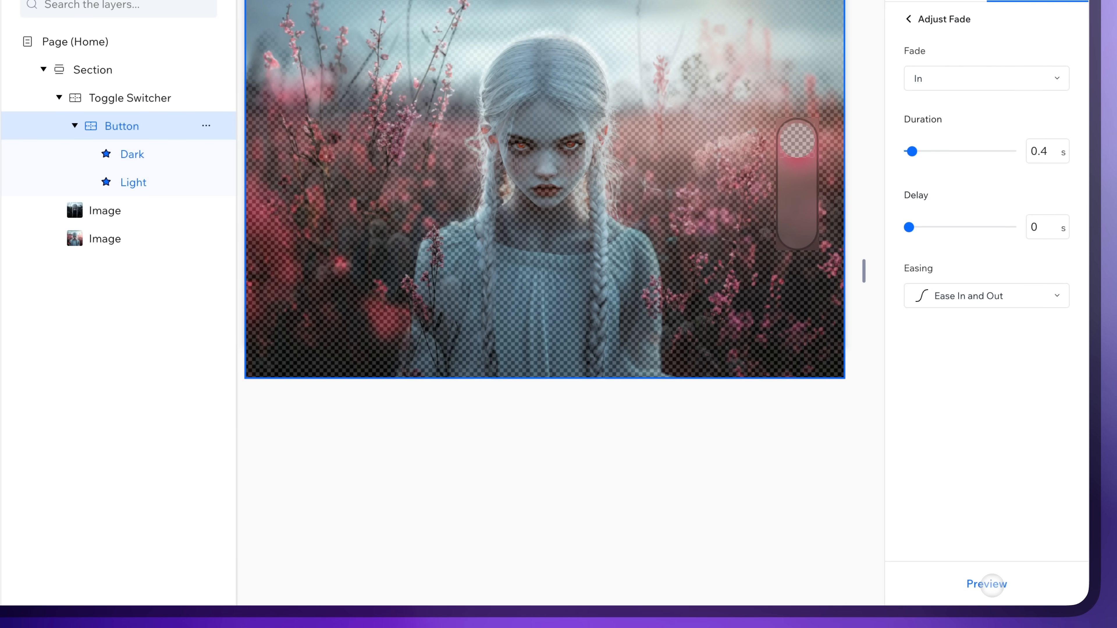
left_click(1040, 151)
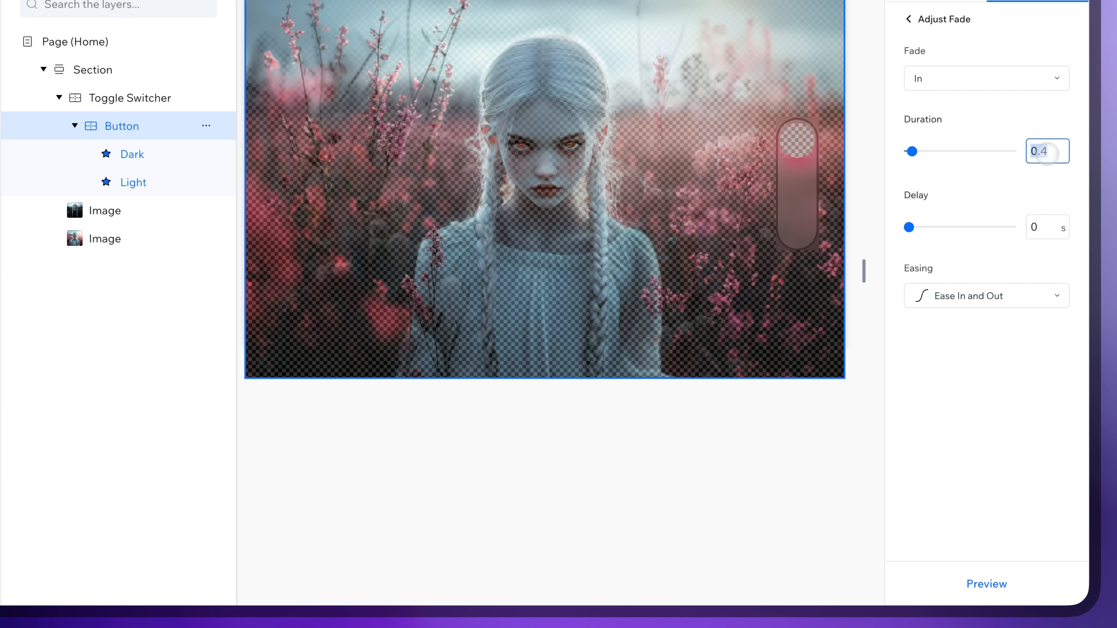
left_click_drag(912, 152, 943, 151)
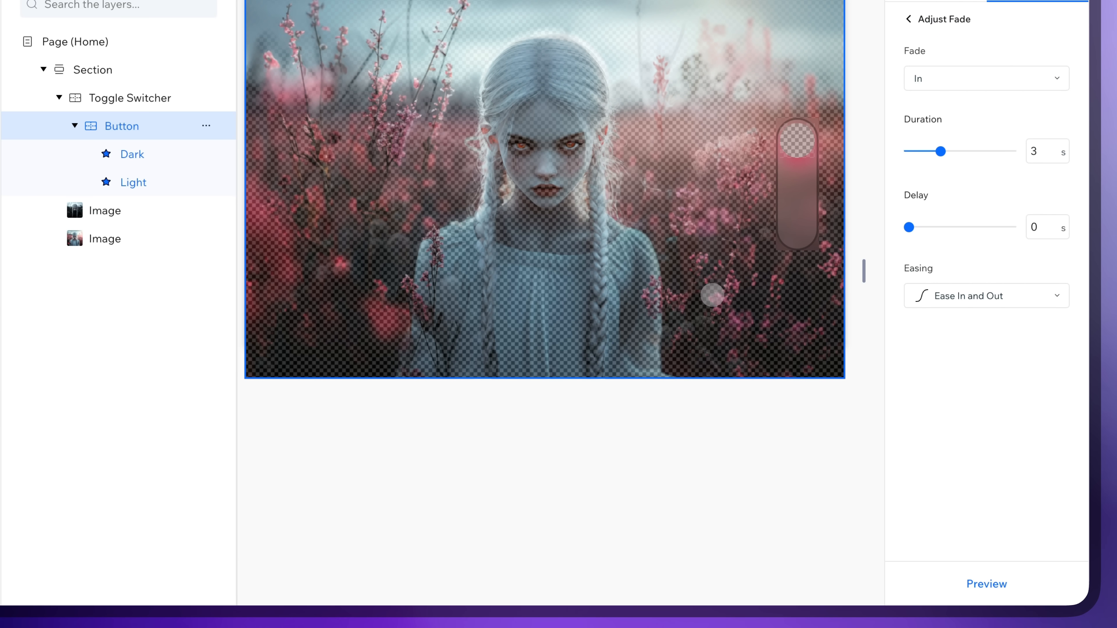
Step: Publish the site and flip the live toggle to the dark look to check the crossfade
left_click(987, 584)
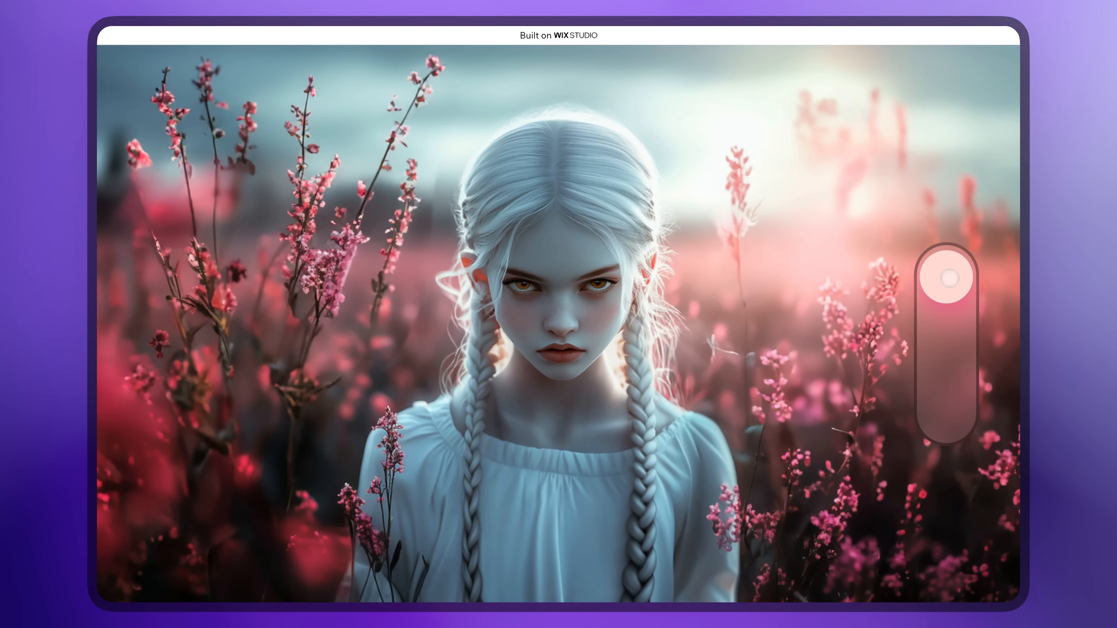
left_click_drag(946, 278, 946, 410)
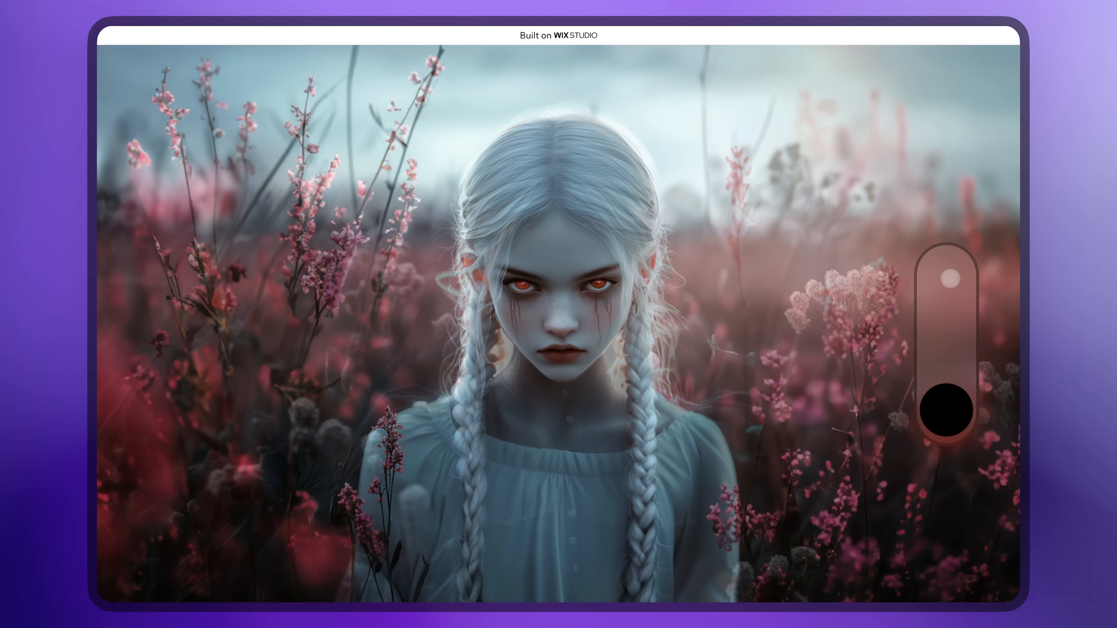